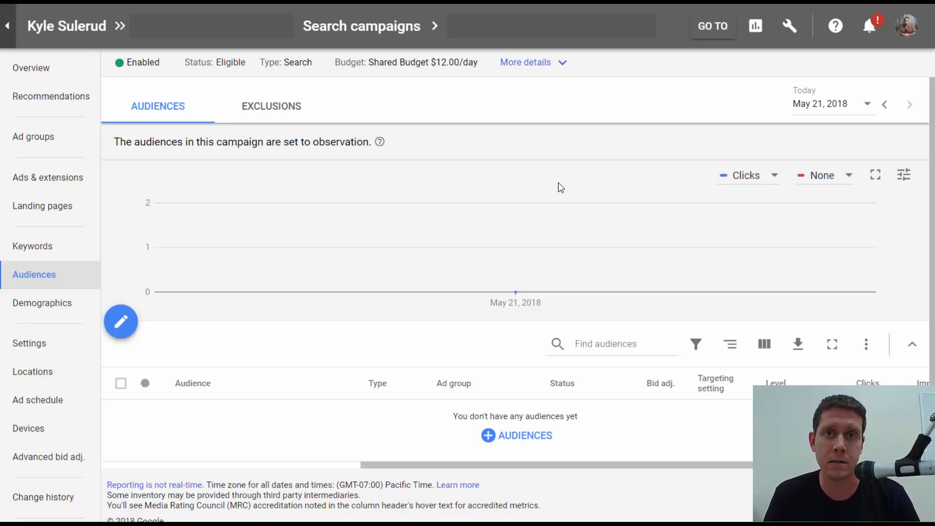
{"action": "mouse_move", "coordinate": [544, 196]}
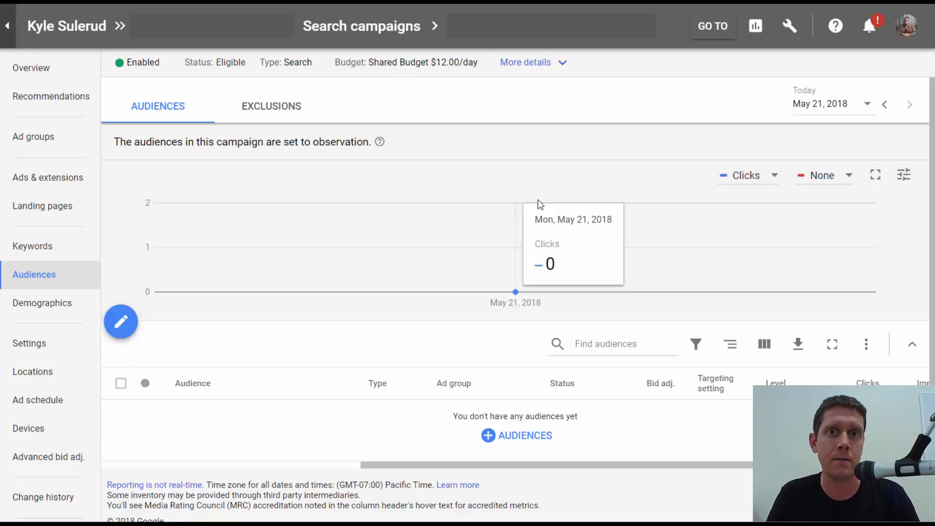
{"action": "mouse_move", "coordinate": [542, 201]}
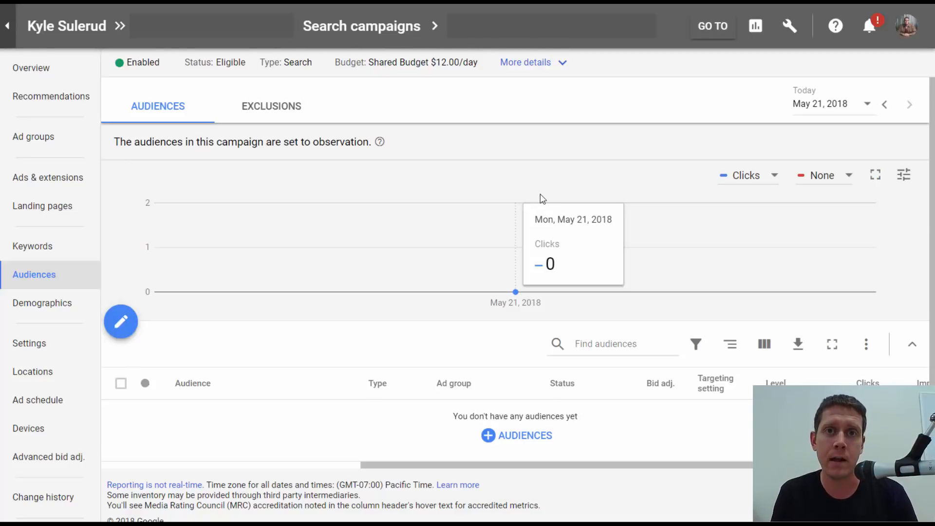
{"action": "mouse_move", "coordinate": [533, 192]}
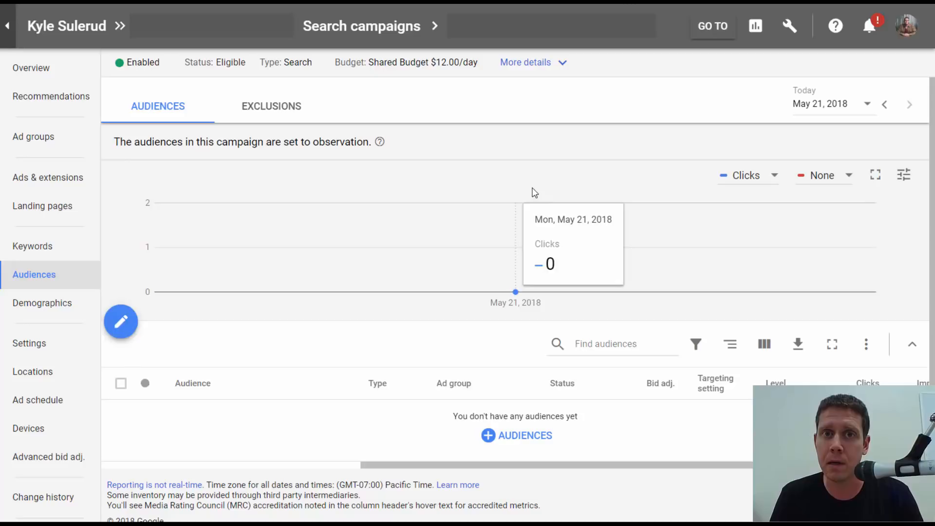
{"action": "mouse_move", "coordinate": [532, 183]}
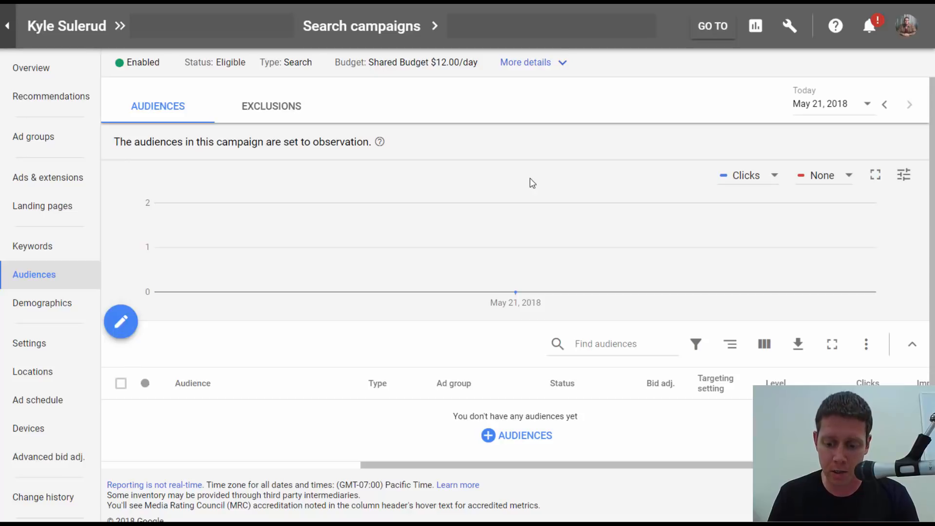
{"action": "mouse_move", "coordinate": [482, 165]}
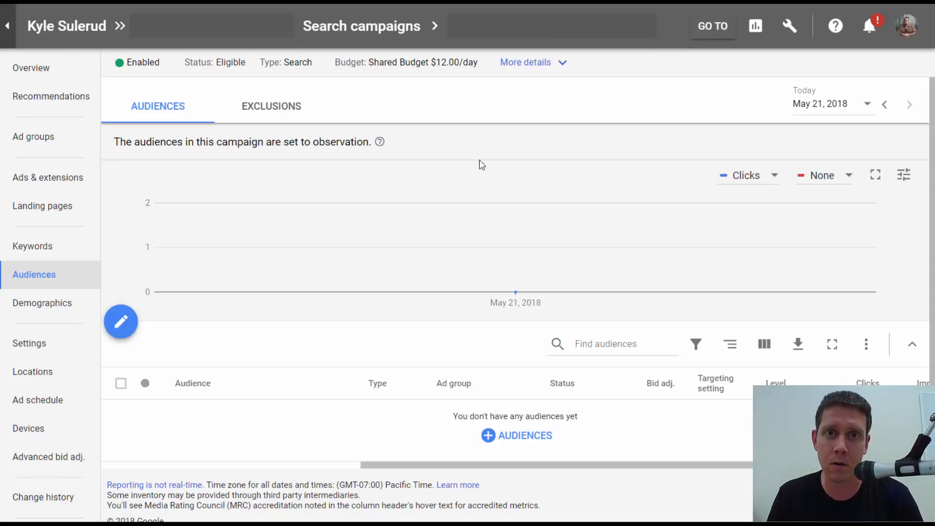
{"action": "mouse_move", "coordinate": [463, 197]}
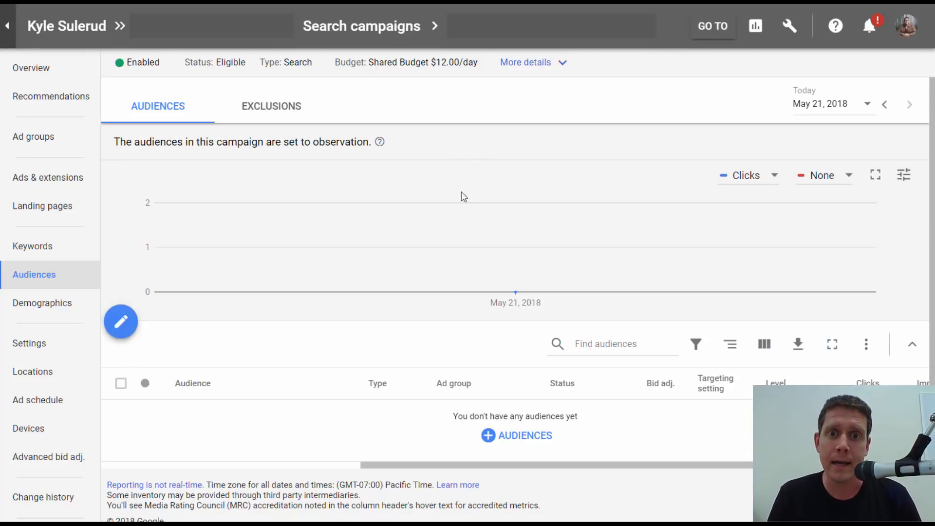
{"action": "mouse_move", "coordinate": [408, 187]}
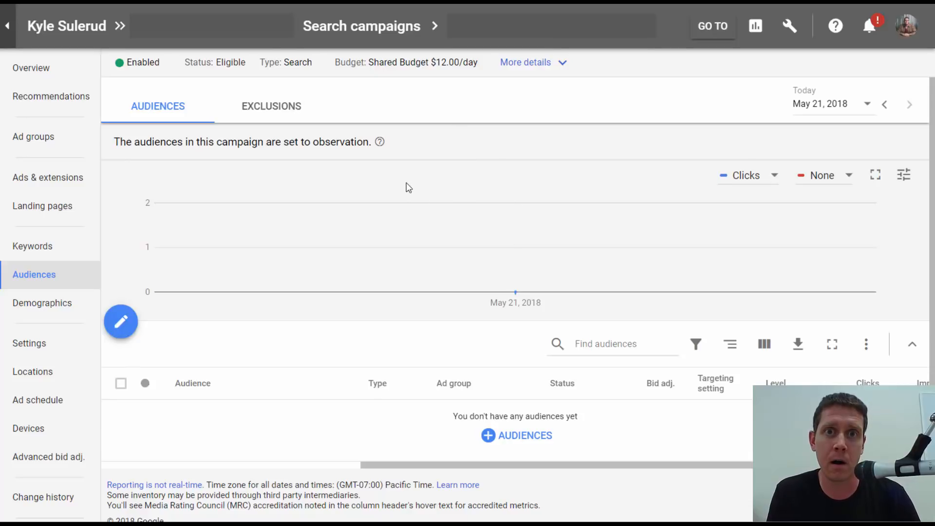
{"action": "mouse_move", "coordinate": [410, 159]}
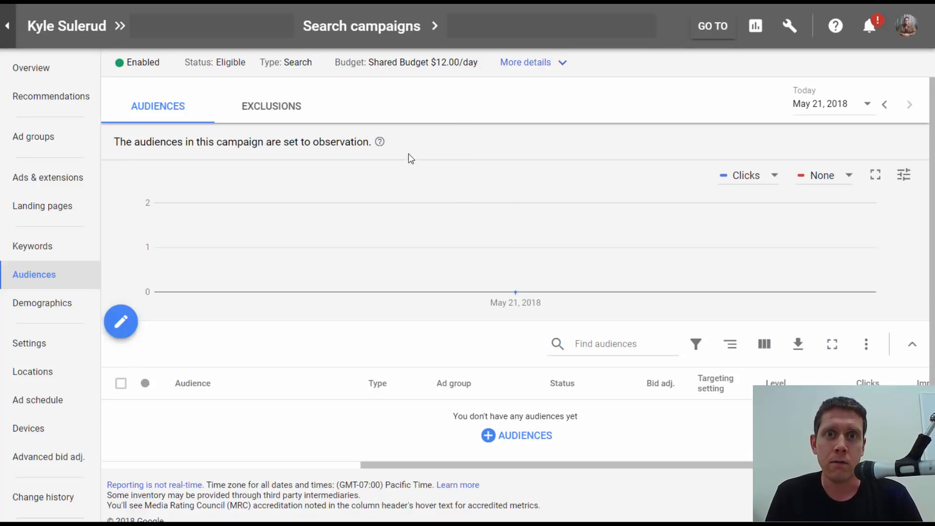
{"action": "mouse_move", "coordinate": [418, 233]}
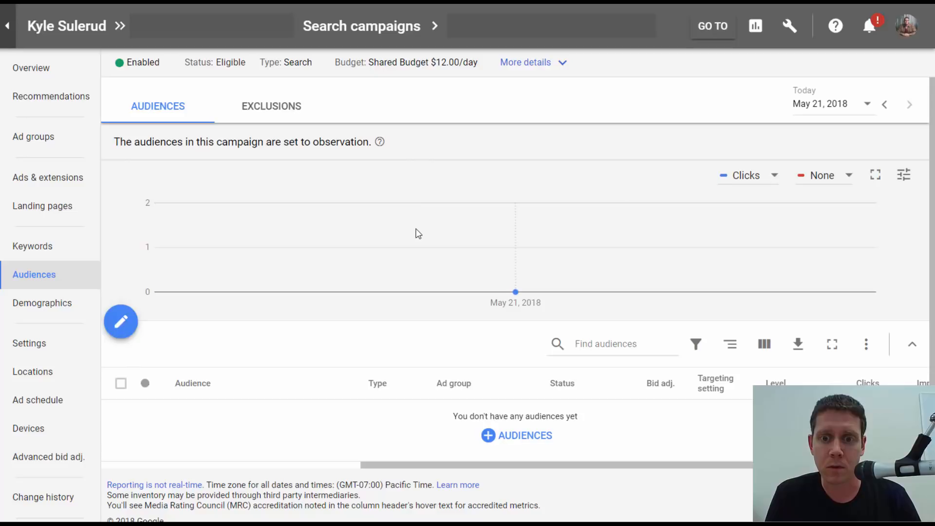
{"action": "mouse_move", "coordinate": [376, 227]}
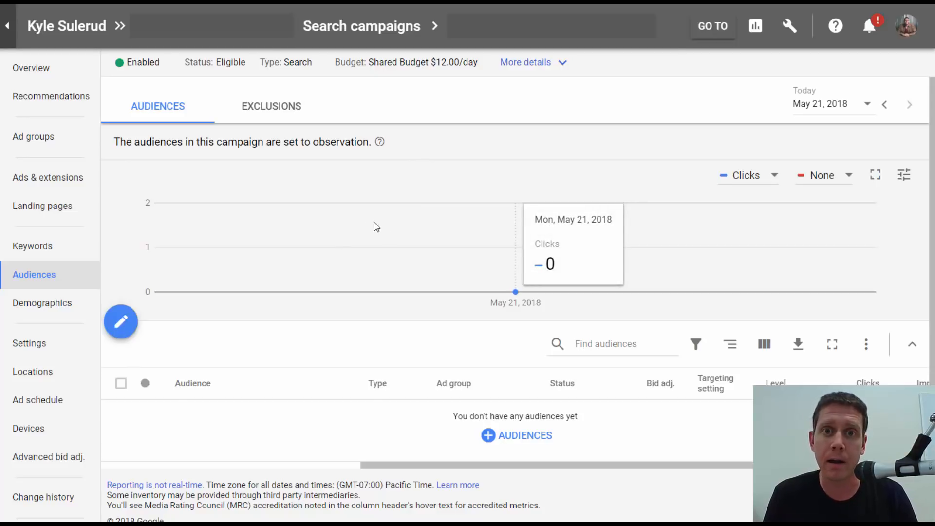
{"action": "mouse_move", "coordinate": [477, 149]}
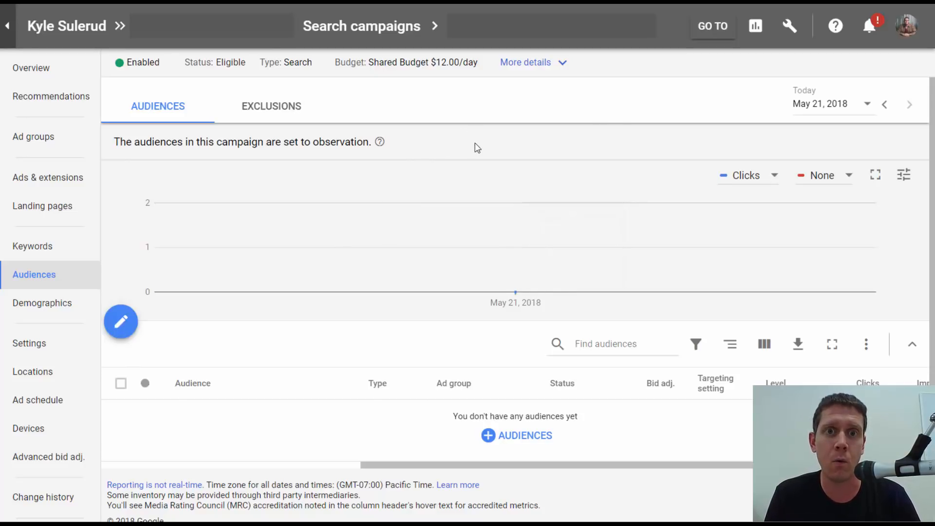
{"action": "mouse_move", "coordinate": [471, 134]}
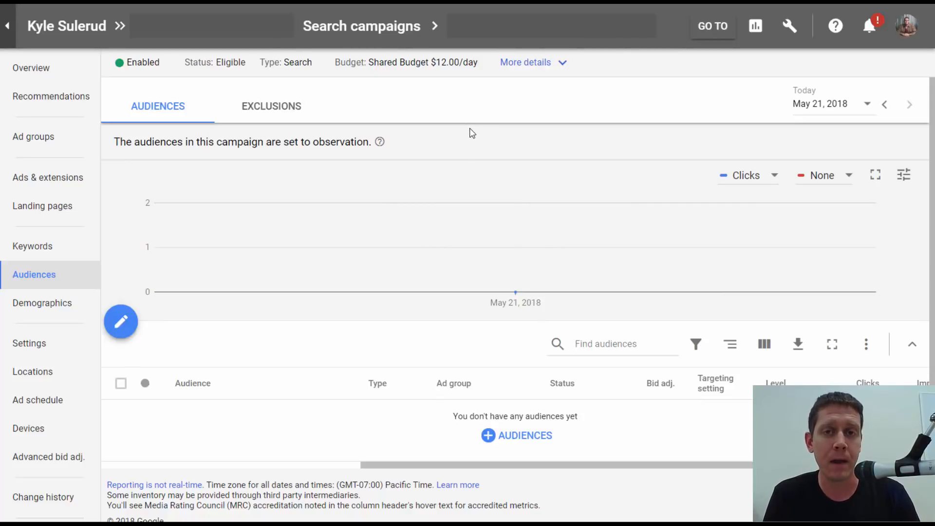
{"action": "mouse_move", "coordinate": [467, 139]}
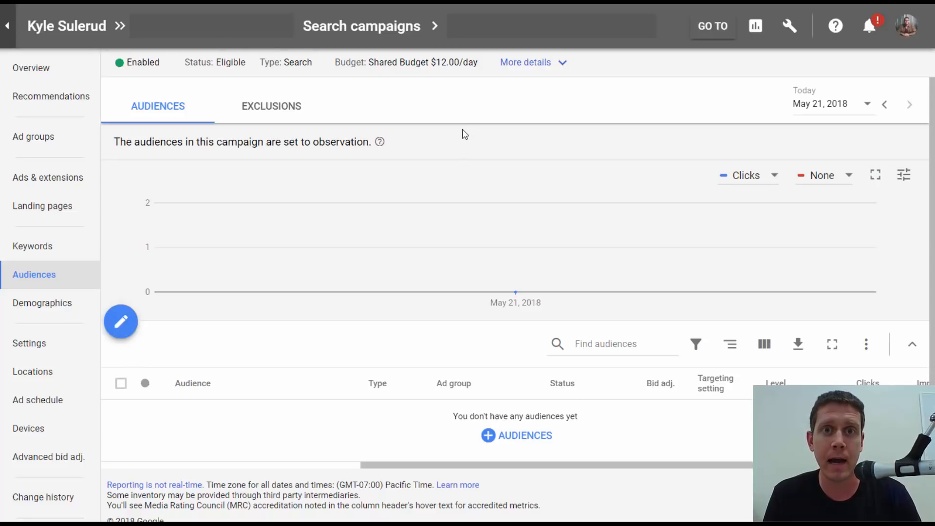
{"action": "mouse_move", "coordinate": [467, 118]}
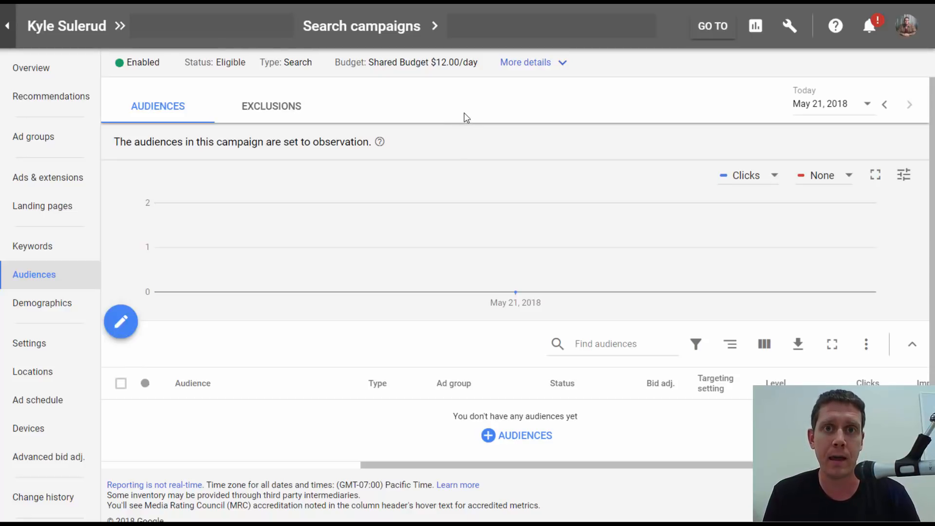
{"action": "mouse_move", "coordinate": [456, 115]}
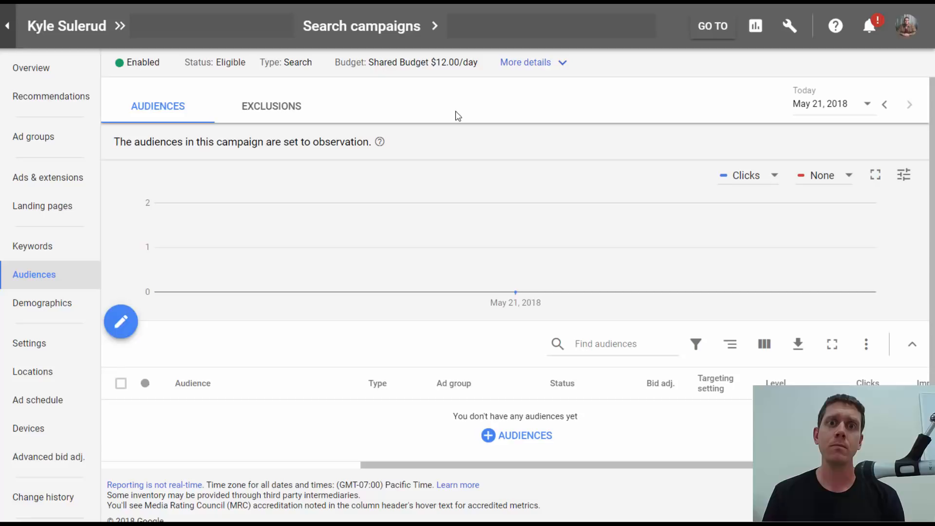
{"action": "mouse_move", "coordinate": [536, 113]}
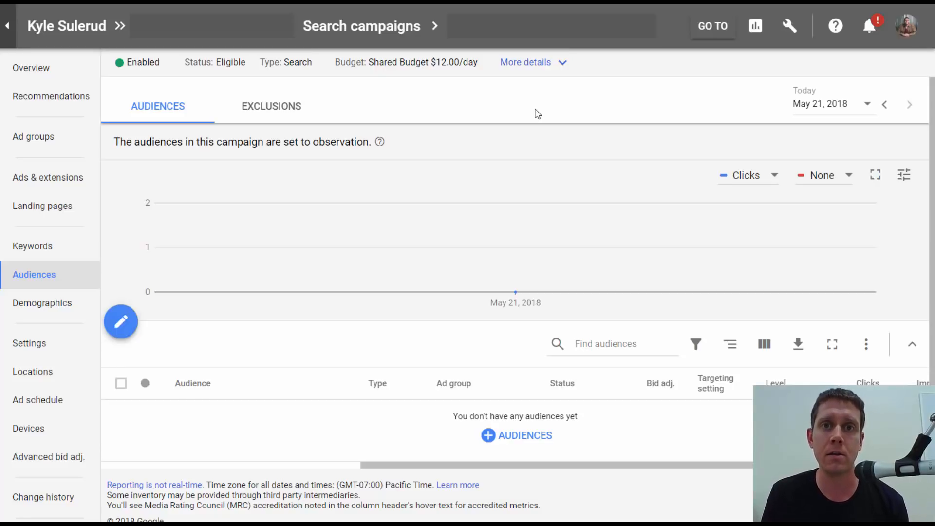
{"action": "mouse_move", "coordinate": [520, 116]}
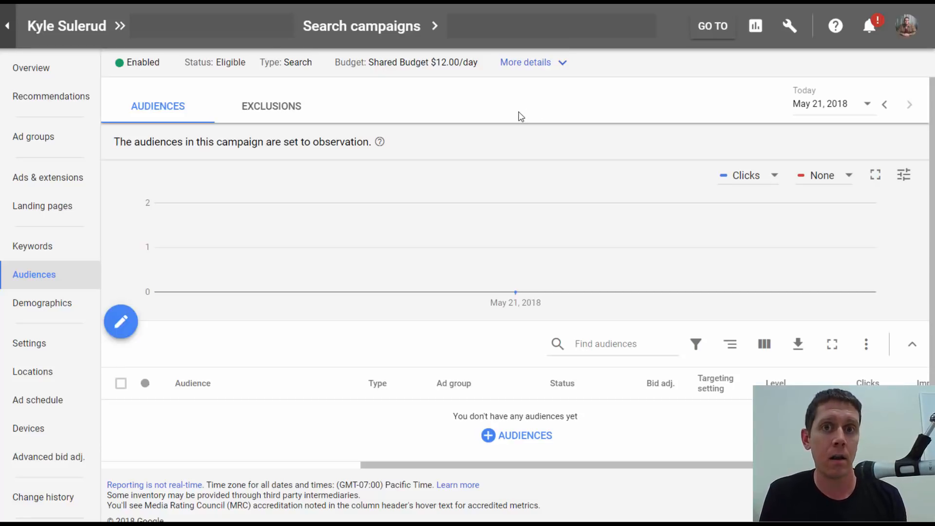
{"action": "mouse_move", "coordinate": [482, 107]}
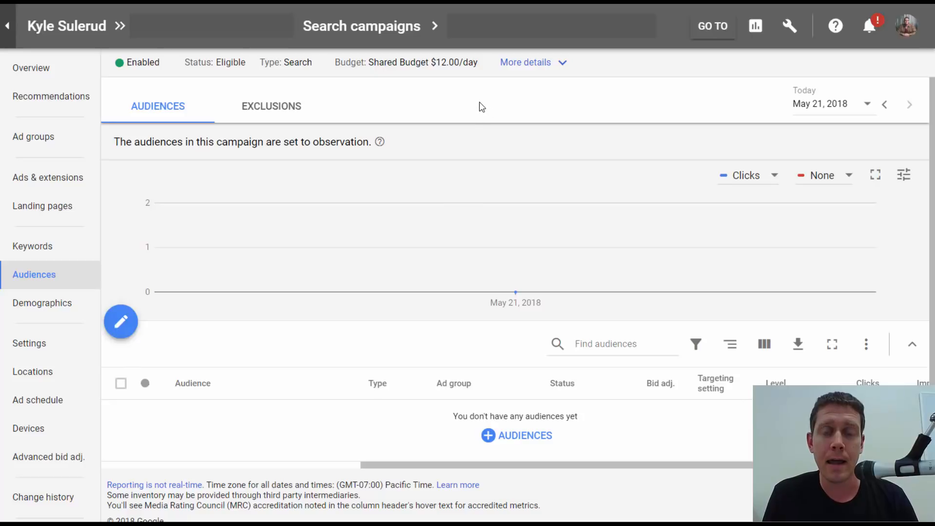
{"action": "mouse_move", "coordinate": [458, 92]}
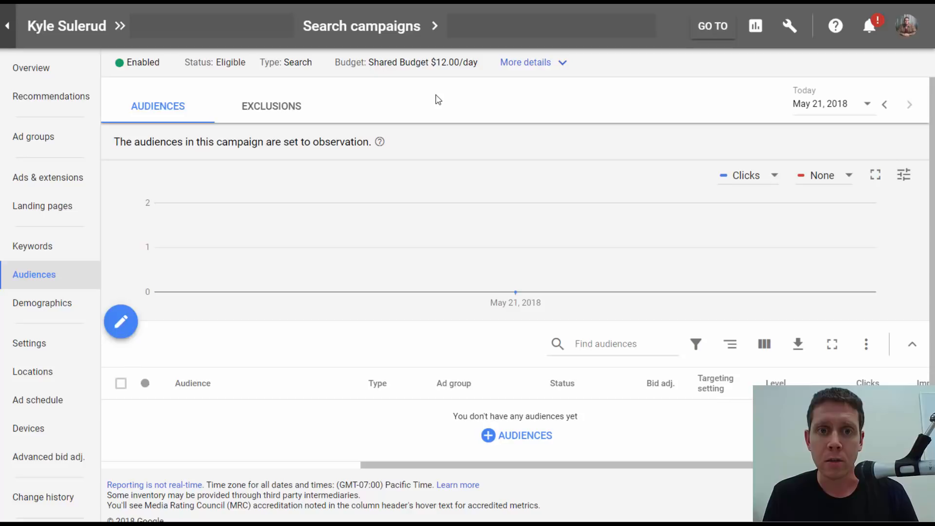
{"action": "mouse_move", "coordinate": [465, 108]}
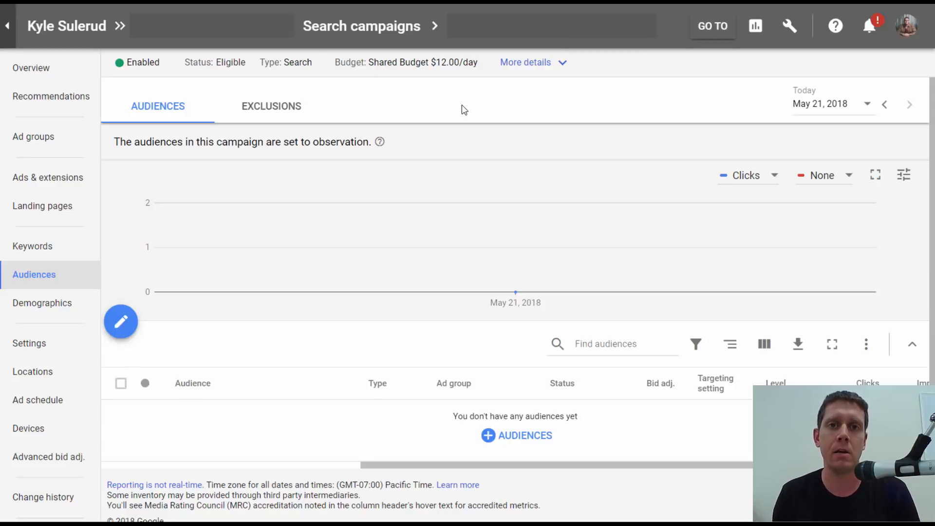
{"action": "mouse_move", "coordinate": [432, 168]}
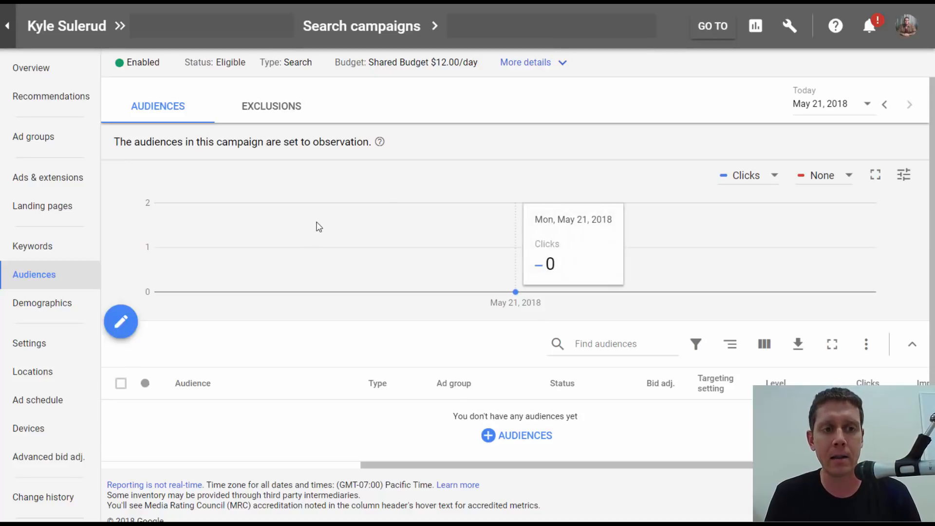
{"action": "mouse_move", "coordinate": [296, 336]}
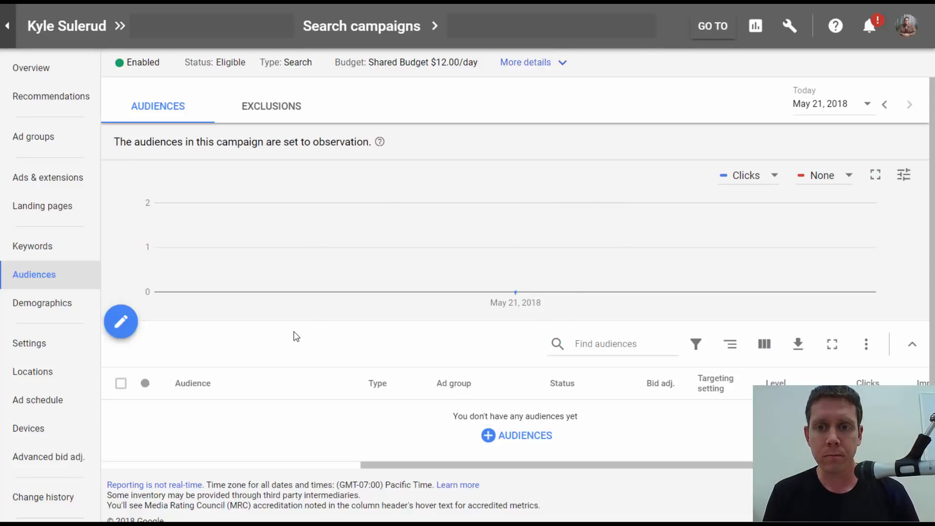
{"action": "mouse_move", "coordinate": [286, 332]}
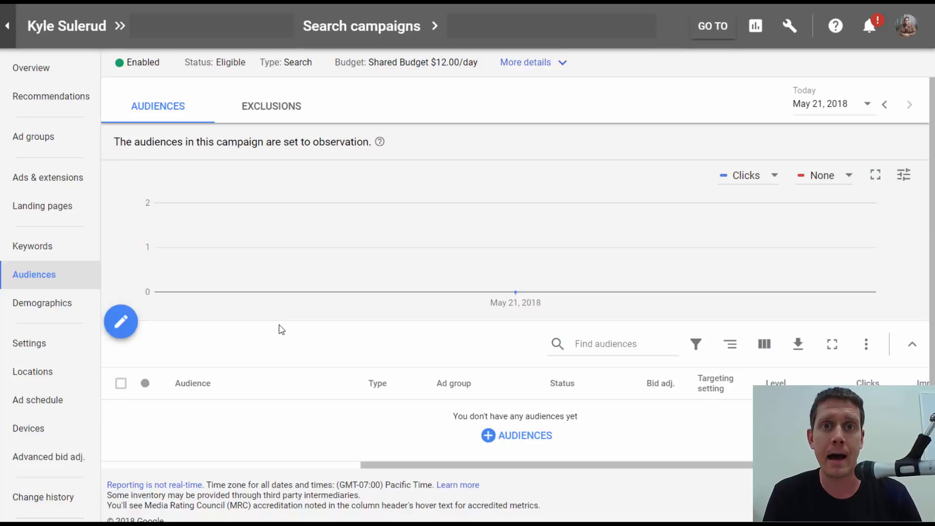
{"action": "mouse_move", "coordinate": [265, 325]}
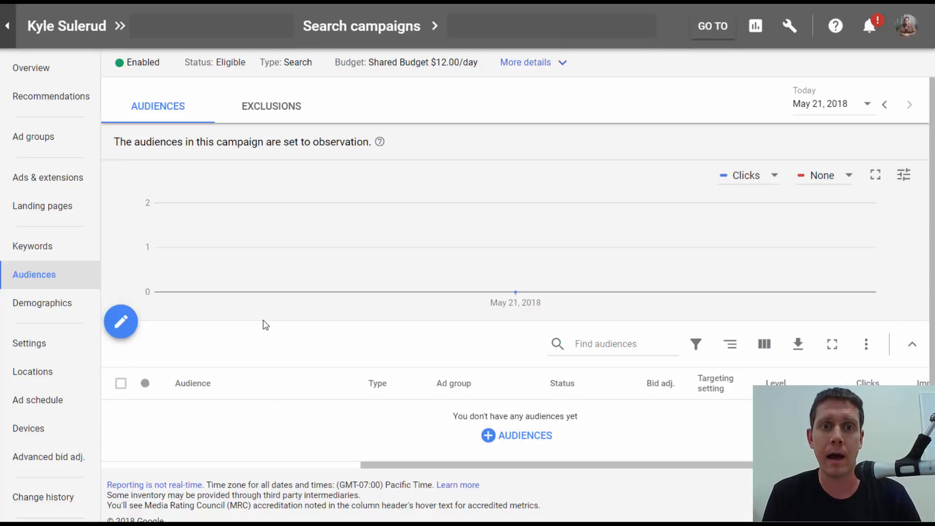
{"action": "mouse_move", "coordinate": [287, 341]}
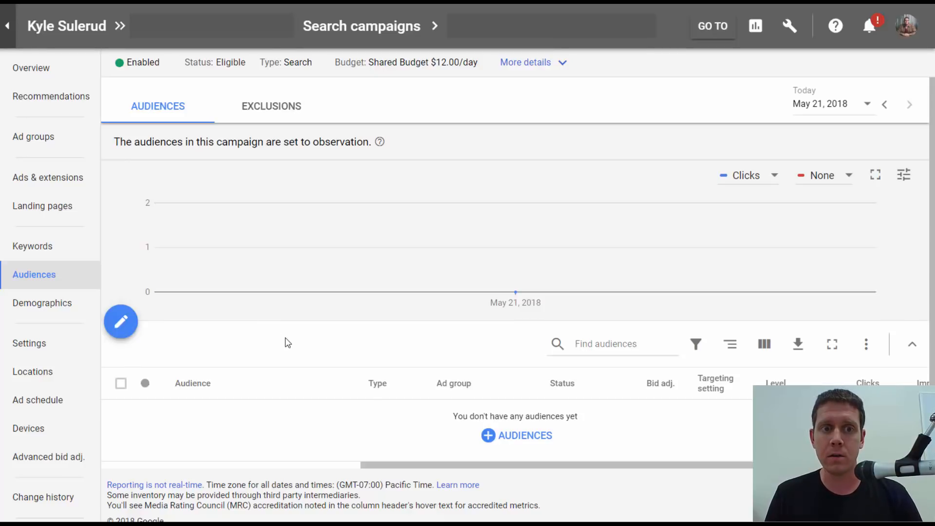
{"action": "mouse_move", "coordinate": [252, 348]}
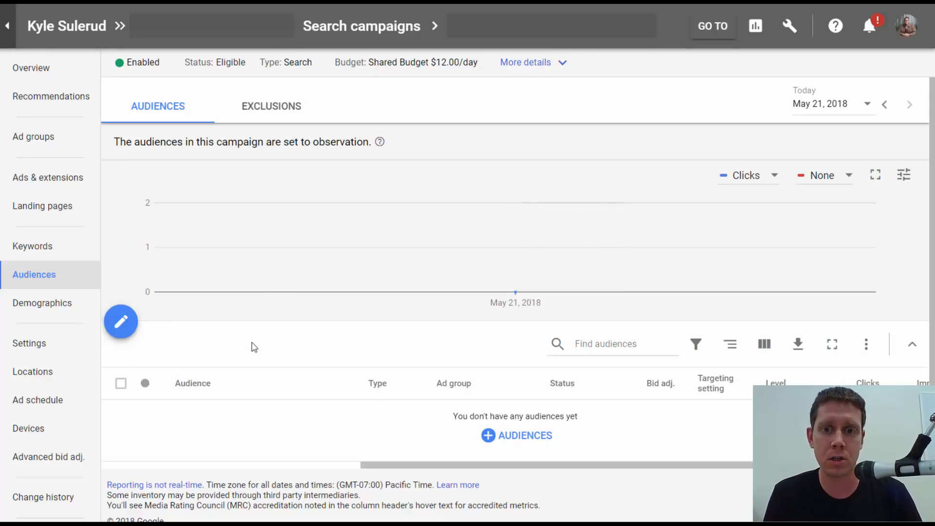
{"action": "mouse_move", "coordinate": [49, 273]}
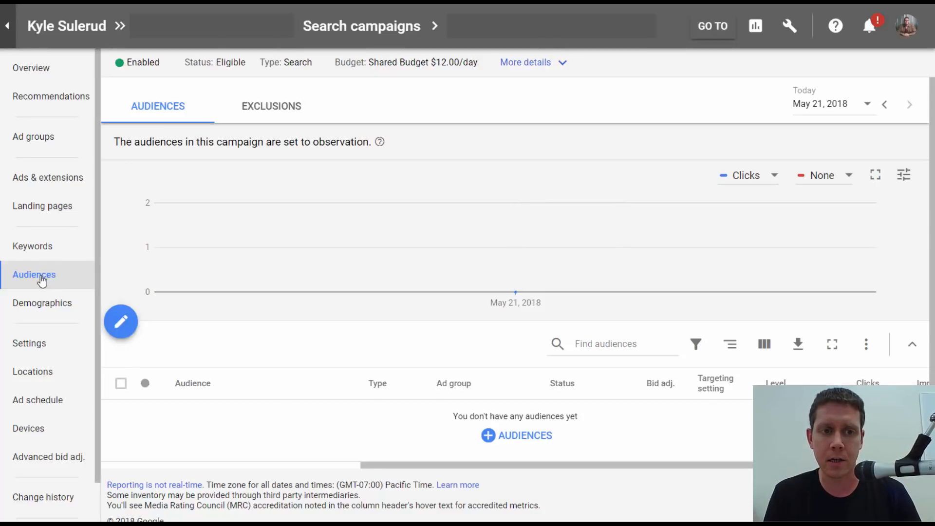
{"action": "mouse_move", "coordinate": [121, 322]}
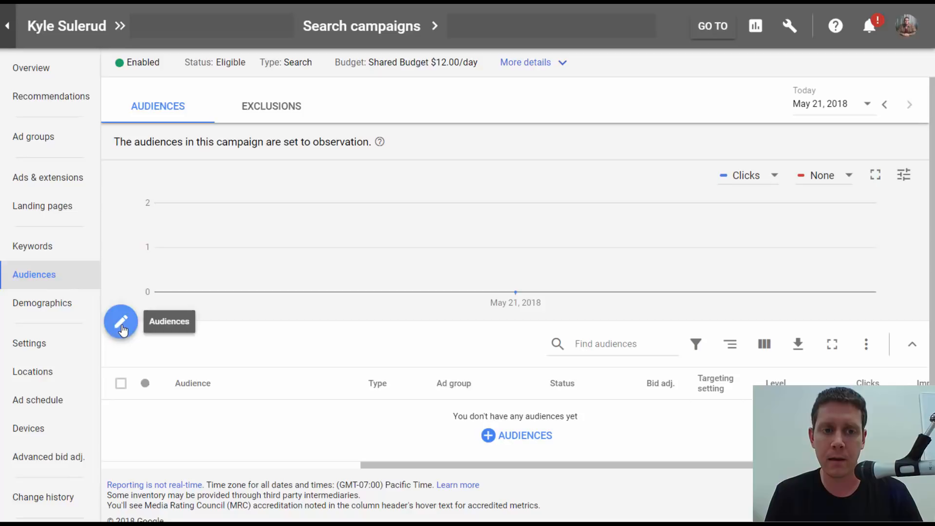
- Enter the campaign's Edit audiences panel to reach the in-market audience categories
{"action": "left_click", "coordinate": [120, 321]}
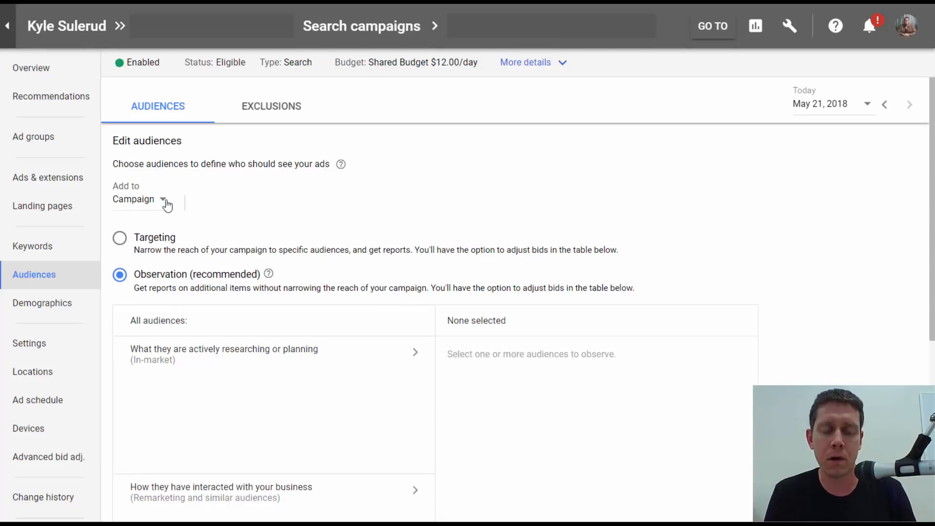
{"action": "mouse_move", "coordinate": [166, 211]}
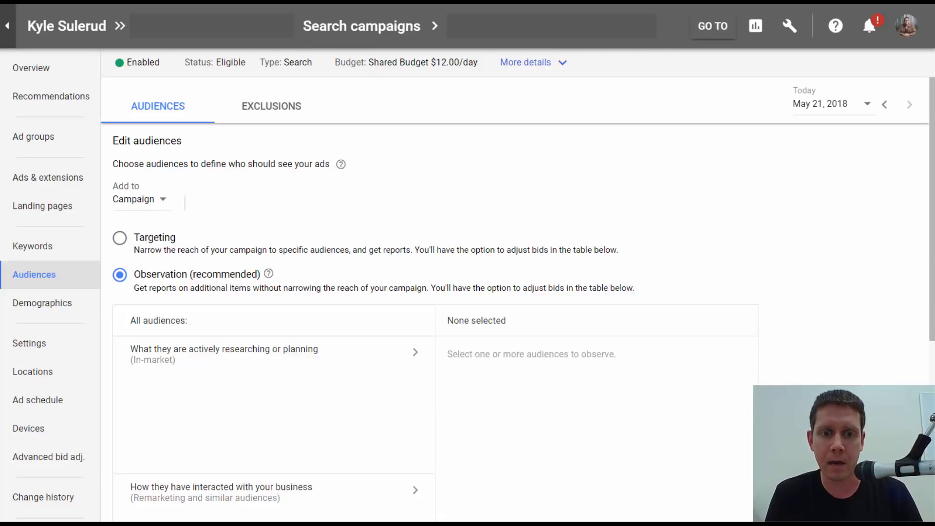
{"action": "mouse_move", "coordinate": [142, 244]}
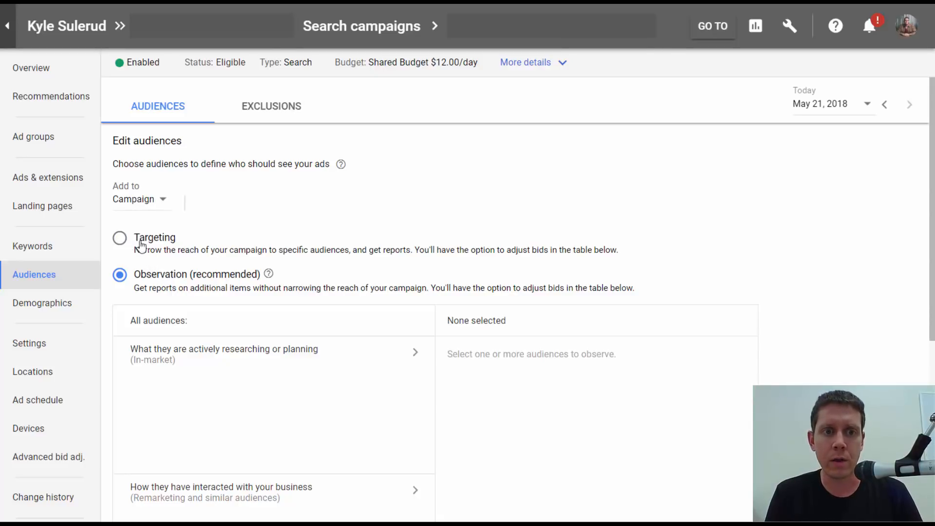
{"action": "mouse_move", "coordinate": [156, 286]}
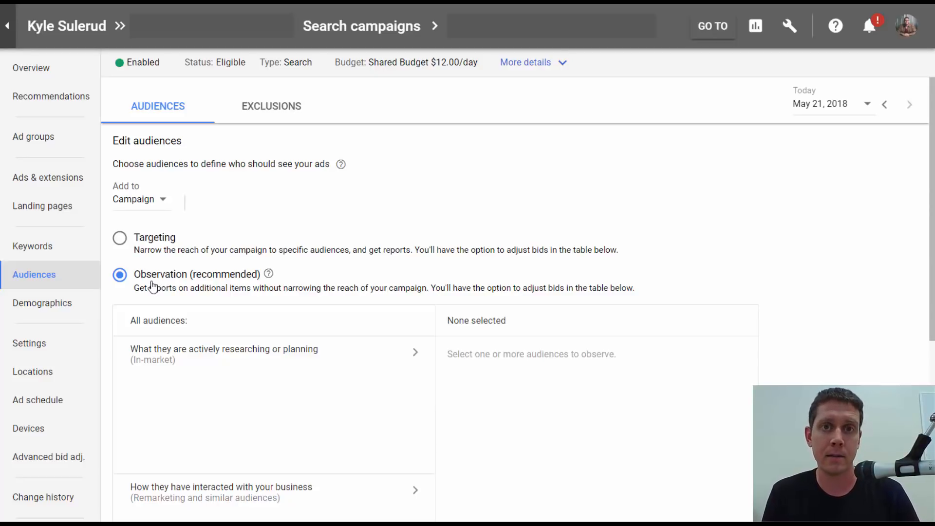
{"action": "mouse_move", "coordinate": [149, 253]}
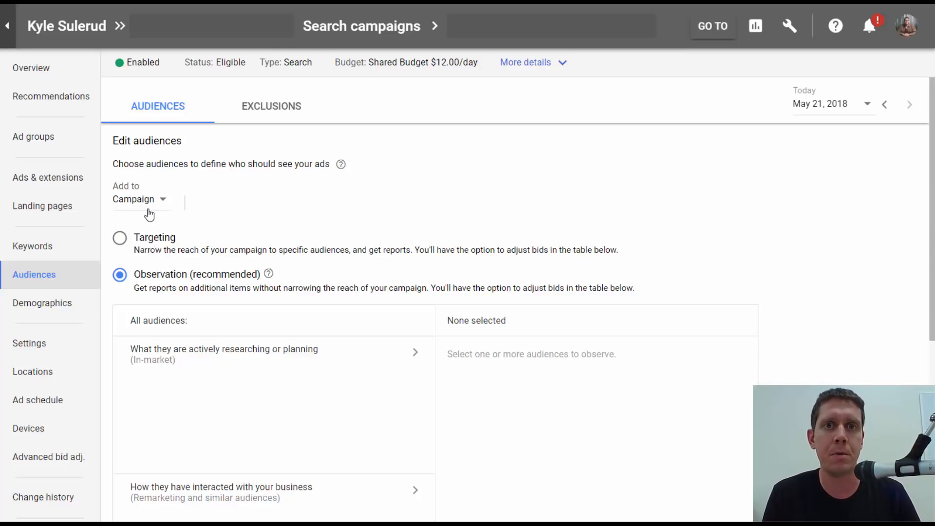
{"action": "mouse_move", "coordinate": [160, 260]}
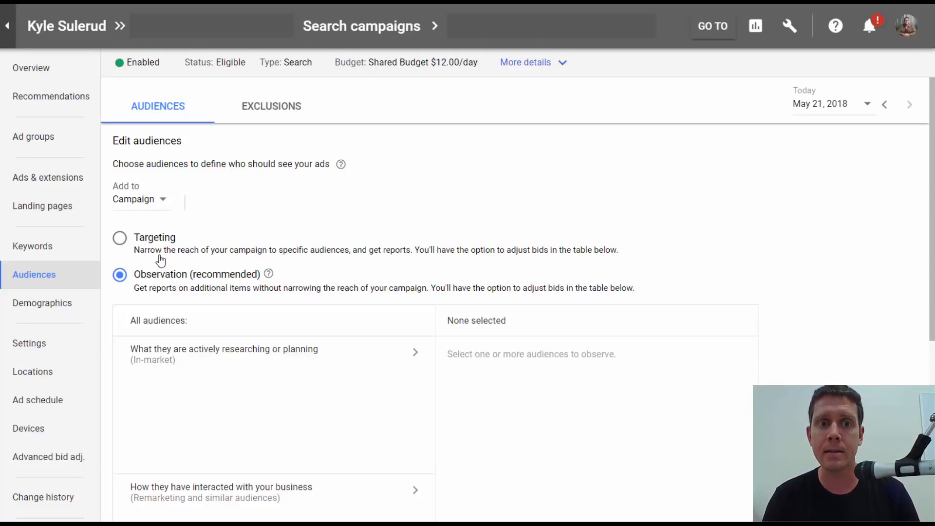
{"action": "mouse_move", "coordinate": [163, 233]}
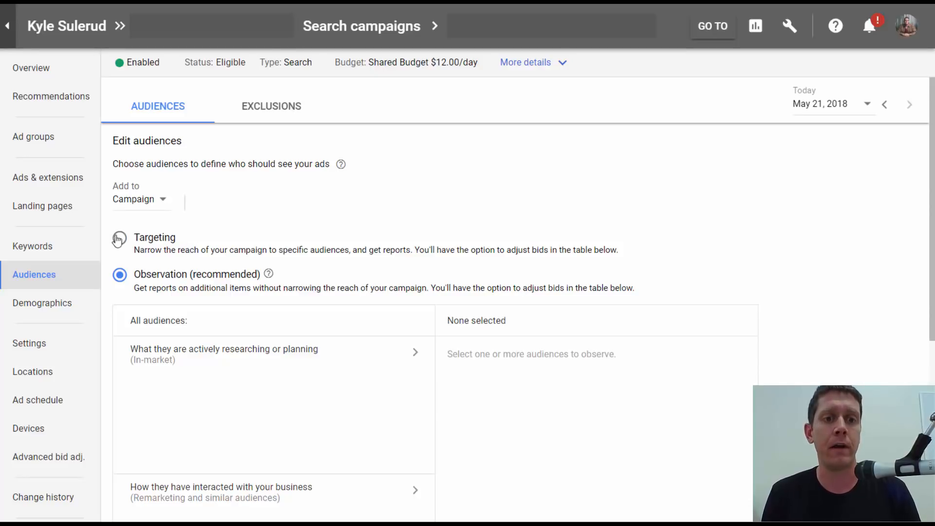
{"action": "mouse_move", "coordinate": [179, 244]}
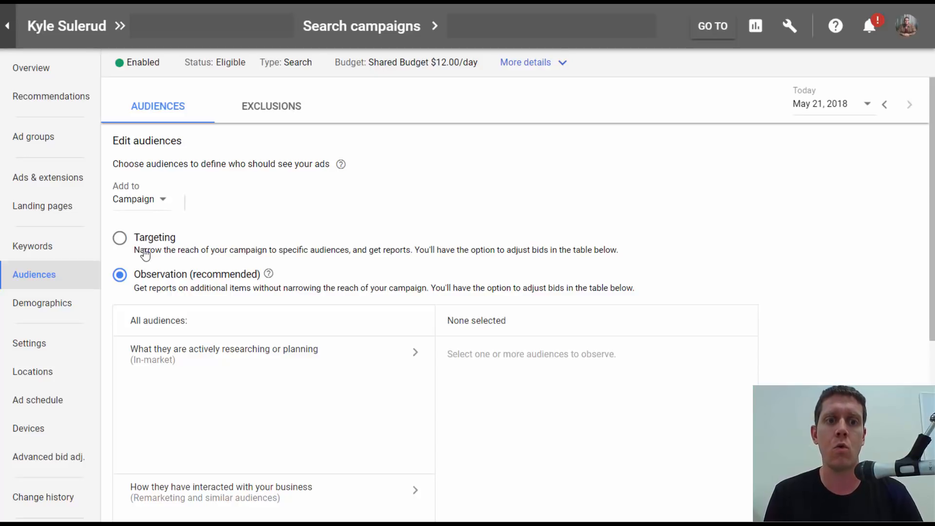
{"action": "mouse_move", "coordinate": [120, 239]}
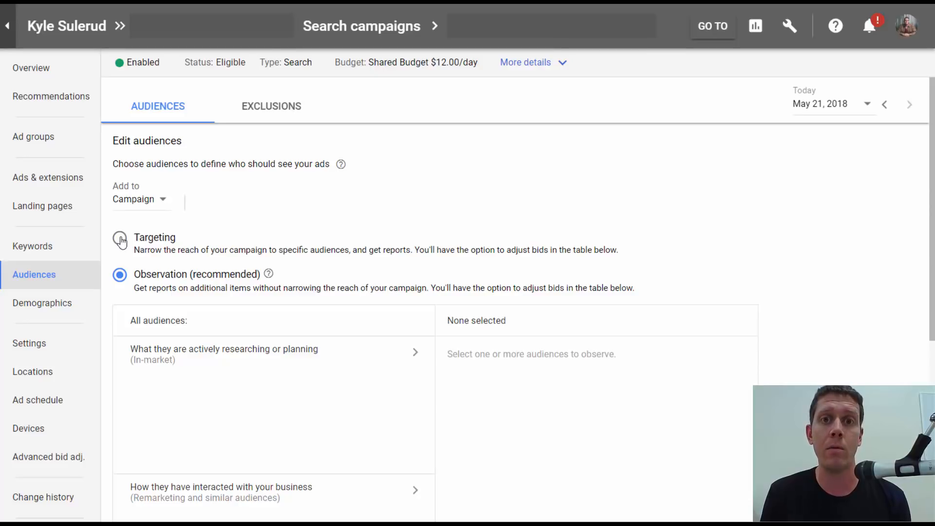
{"action": "mouse_move", "coordinate": [158, 244]}
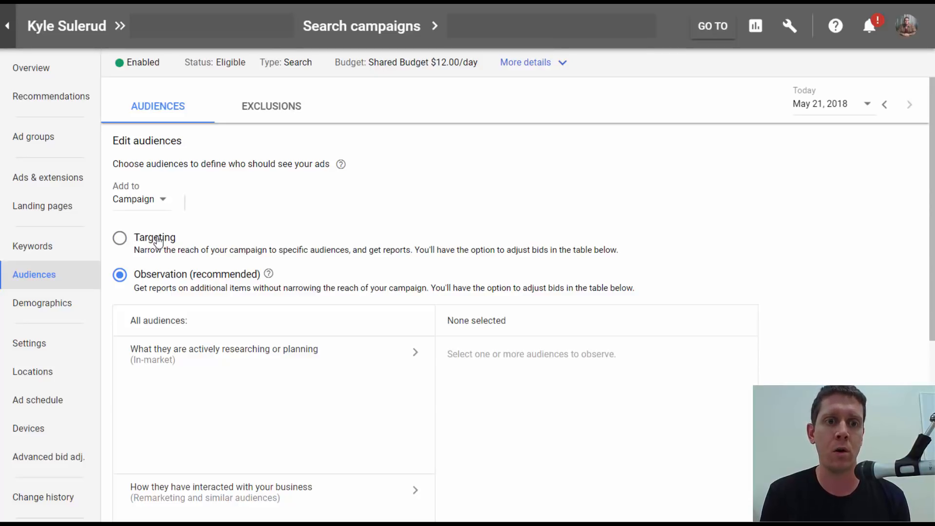
{"action": "mouse_move", "coordinate": [165, 286]}
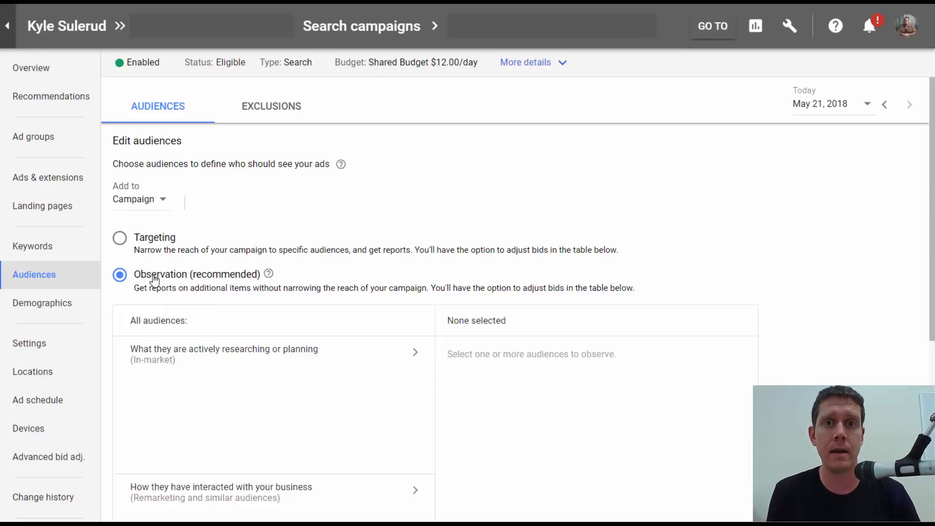
{"action": "mouse_move", "coordinate": [161, 270]}
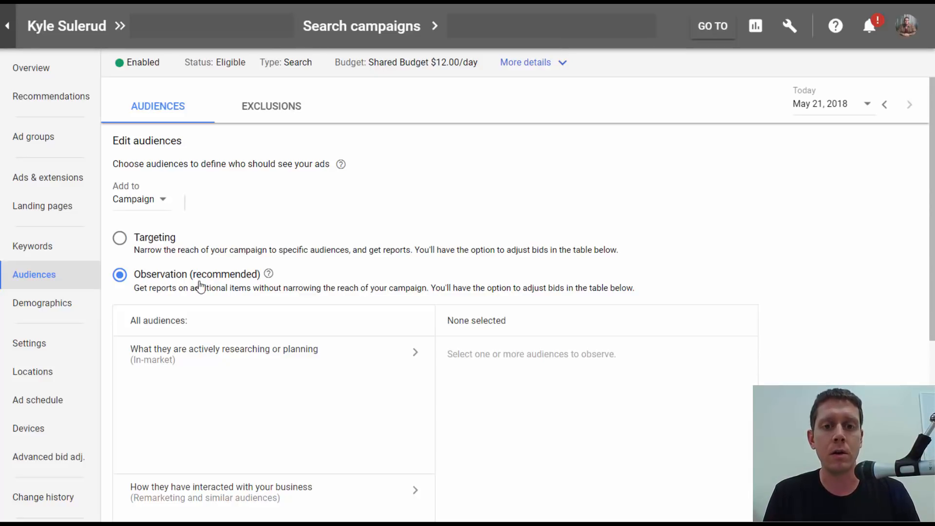
{"action": "mouse_move", "coordinate": [173, 288]}
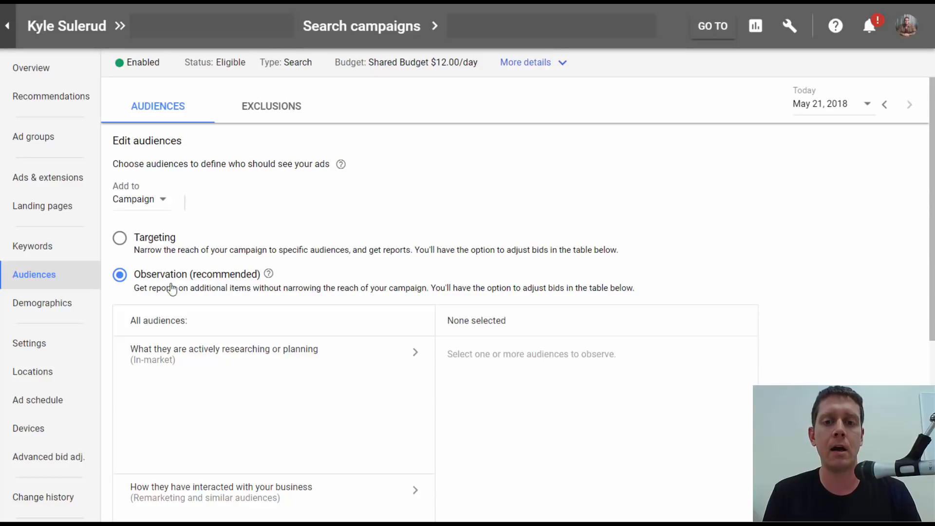
{"action": "mouse_move", "coordinate": [298, 269]}
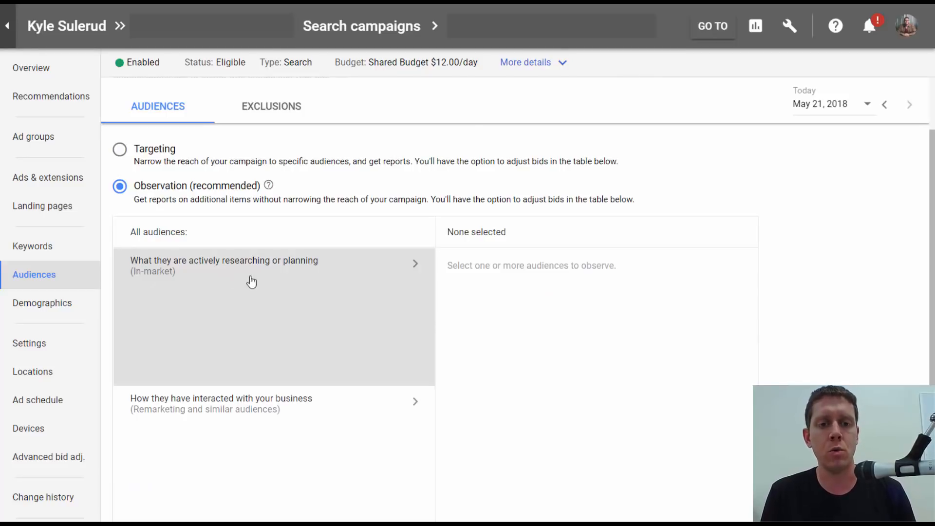
{"action": "mouse_move", "coordinate": [310, 424]}
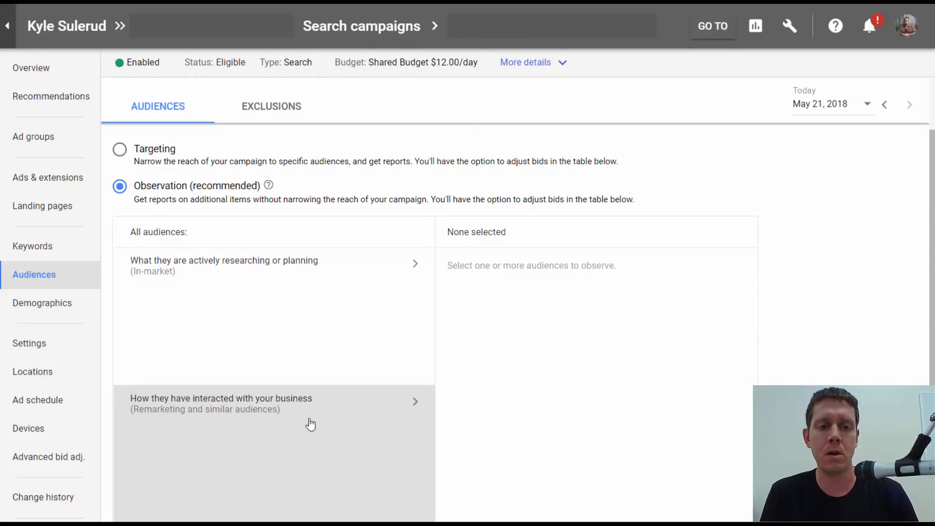
{"action": "mouse_move", "coordinate": [180, 427]}
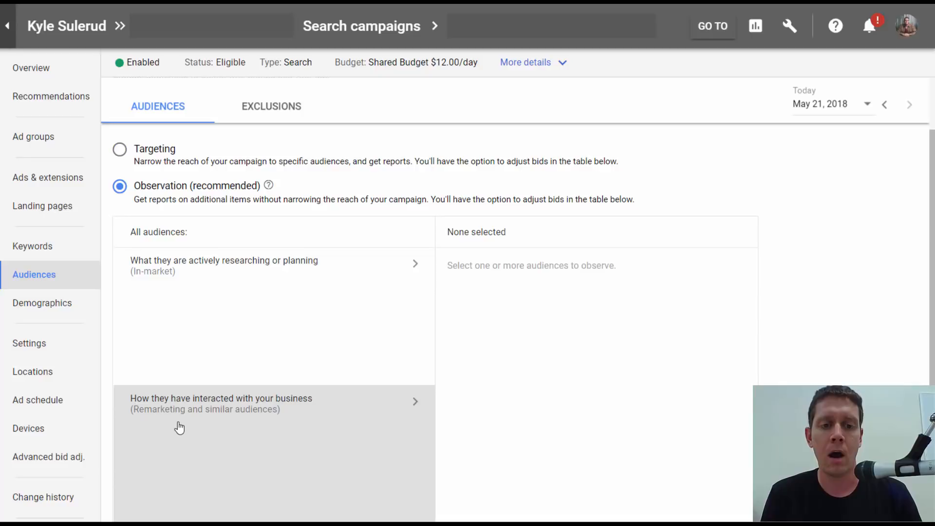
{"action": "mouse_move", "coordinate": [191, 421]}
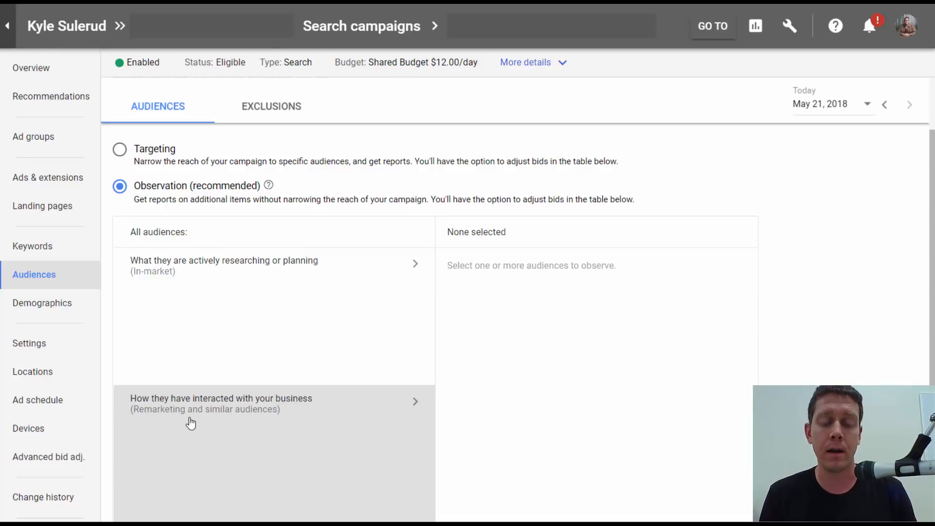
{"action": "mouse_move", "coordinate": [289, 411]}
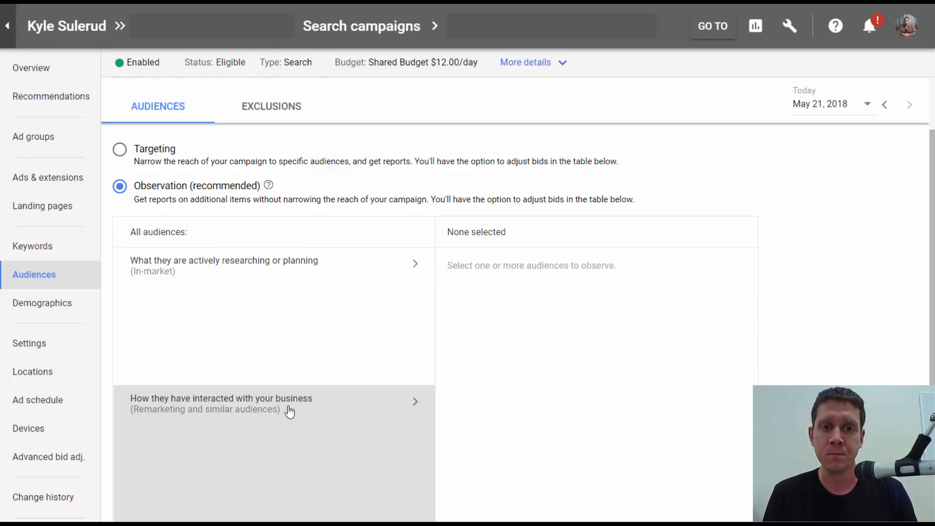
{"action": "mouse_move", "coordinate": [255, 432]}
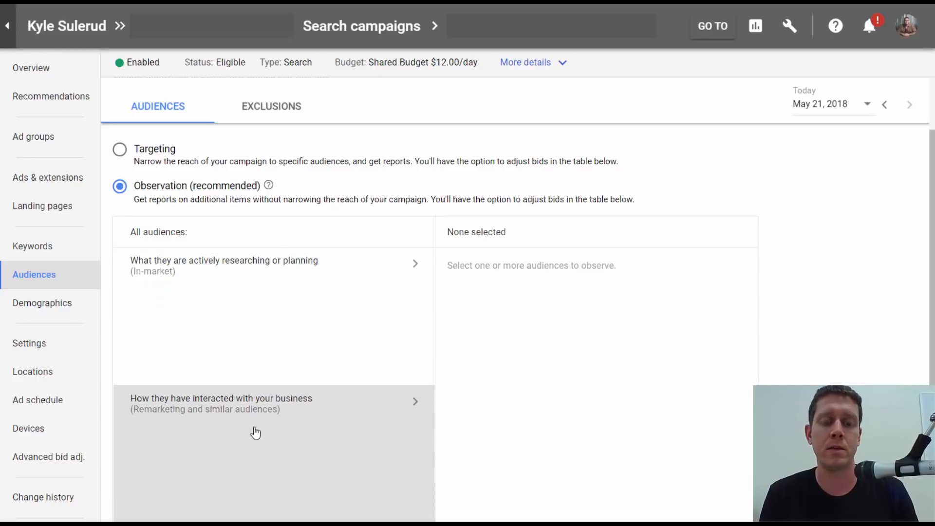
{"action": "mouse_move", "coordinate": [245, 473]}
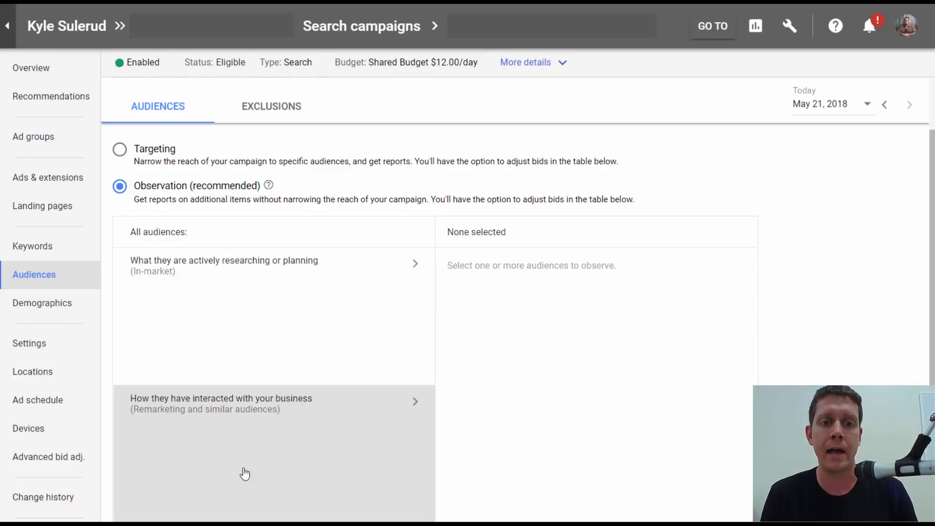
{"action": "mouse_move", "coordinate": [257, 434]}
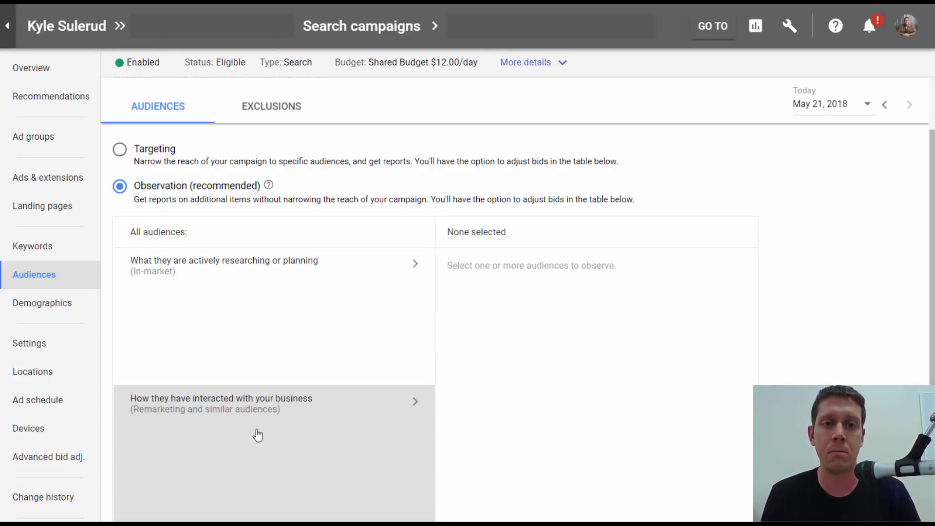
{"action": "mouse_move", "coordinate": [147, 296]}
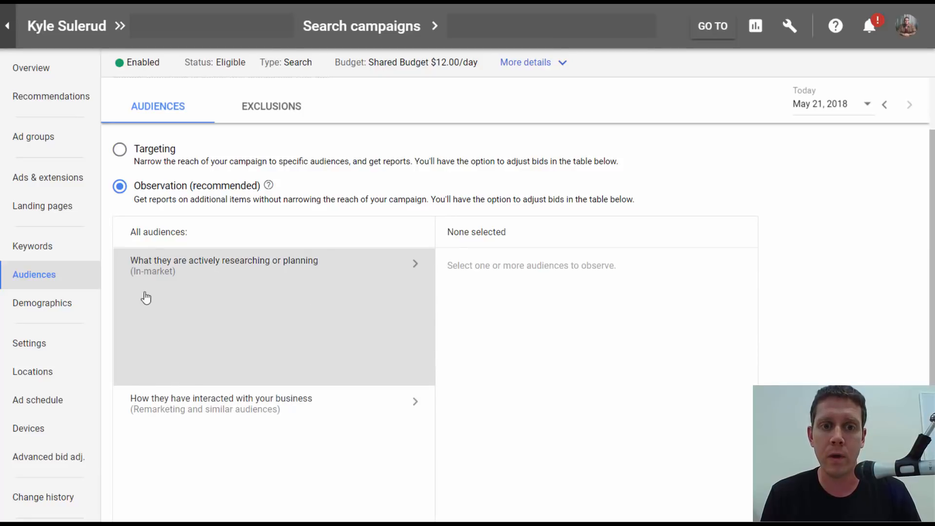
{"action": "mouse_move", "coordinate": [235, 295]}
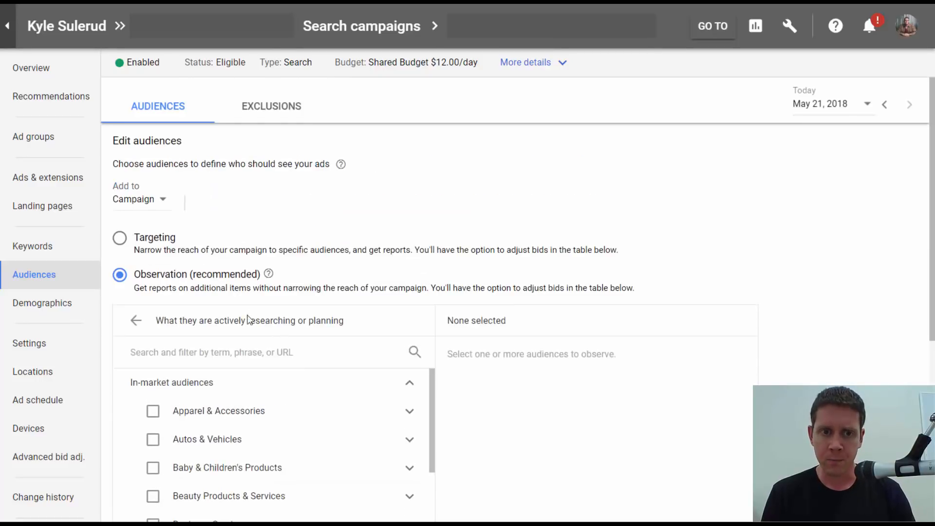
- Expand Apparel & Accessories and preview the Formal Wear subcategories, then collapse Formal Wear
{"action": "left_click", "coordinate": [239, 352]}
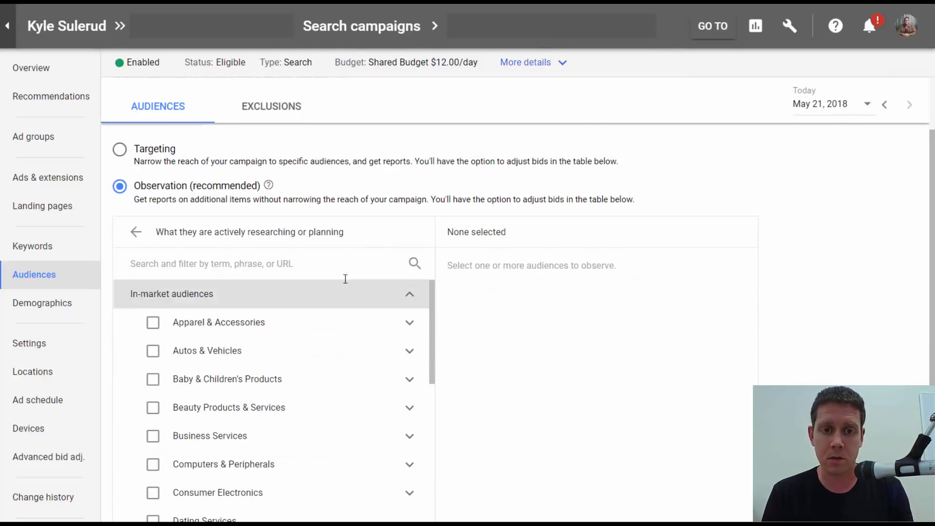
{"action": "mouse_move", "coordinate": [153, 328]}
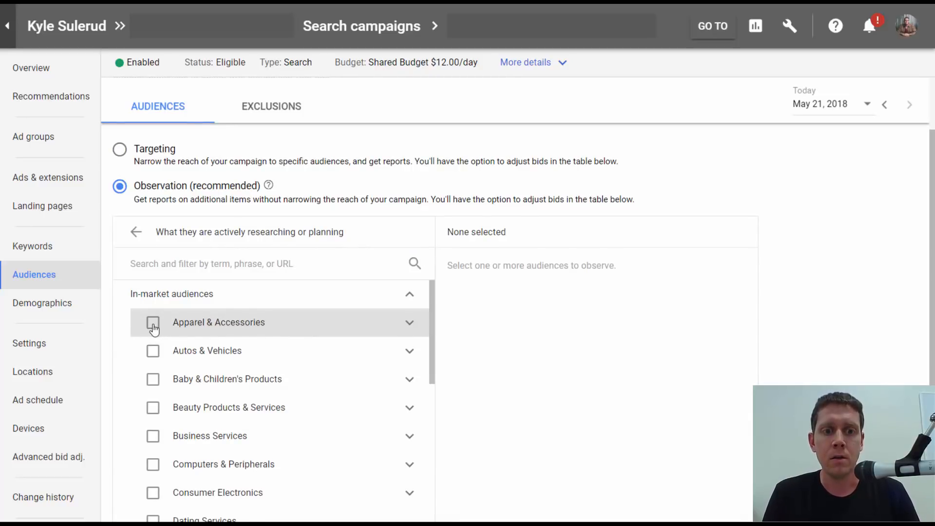
{"action": "scroll", "scroll_direction": "down", "scroll_amount": 3}
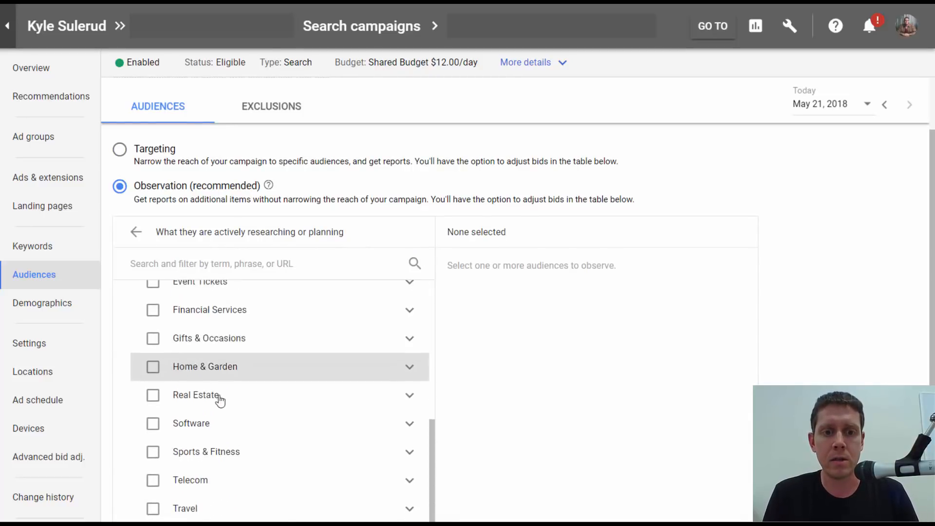
{"action": "scroll", "scroll_direction": "up", "scroll_amount": 3}
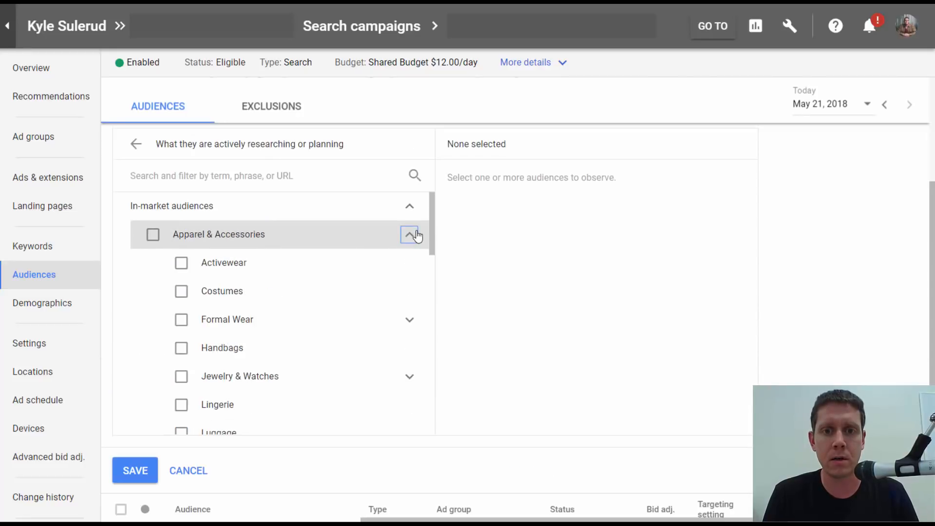
{"action": "left_click", "coordinate": [410, 319]}
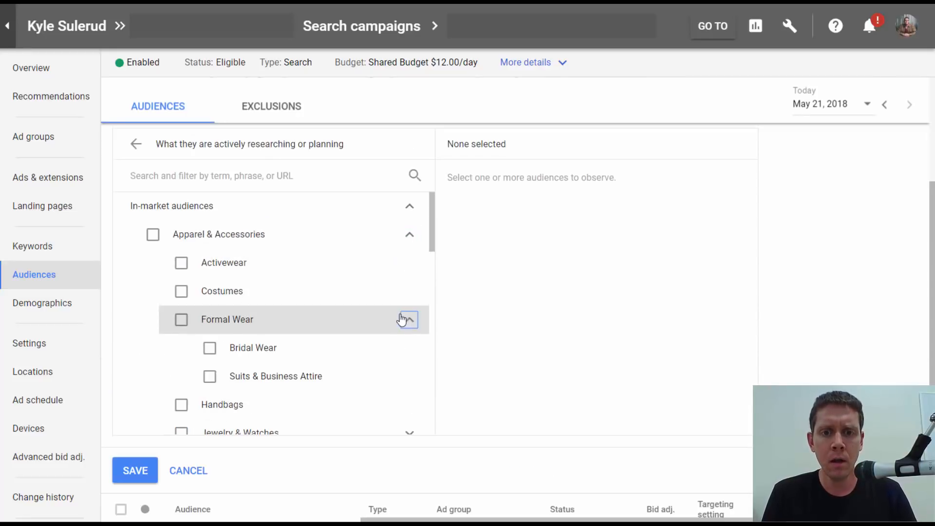
{"action": "scroll", "scroll_direction": "down", "scroll_amount": 3}
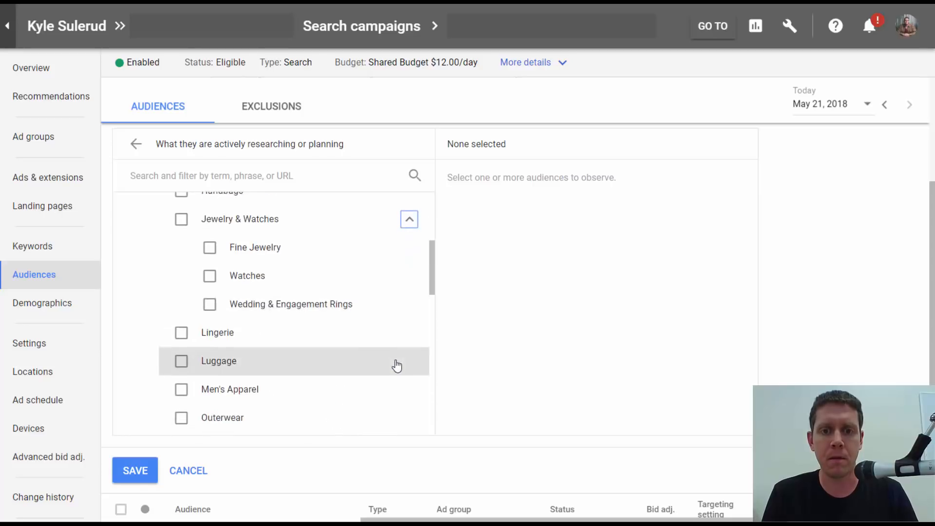
{"action": "scroll", "scroll_direction": "down", "scroll_amount": 3}
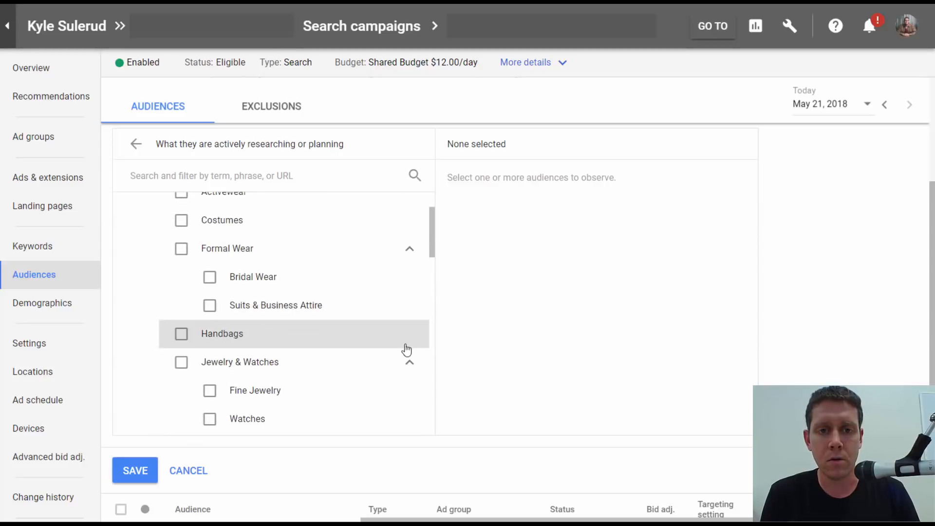
{"action": "left_click", "coordinate": [409, 248]}
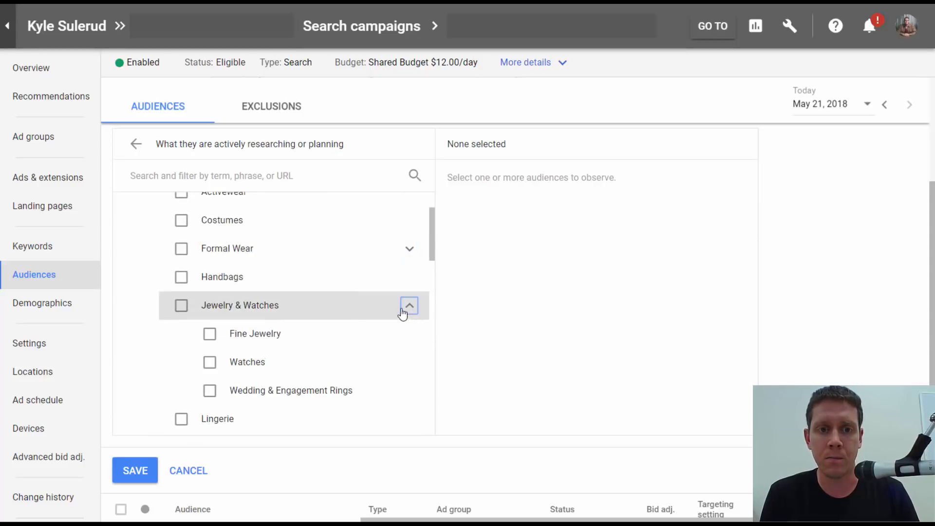
- Preview the Shoes subcategories, then collapse Apparel & Accessories back to the top-level list
{"action": "left_click", "coordinate": [409, 305]}
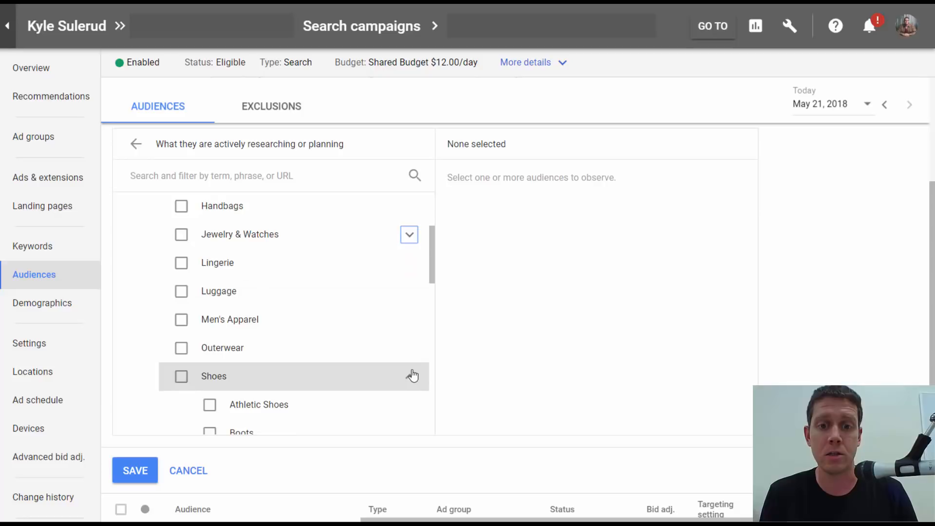
{"action": "scroll", "scroll_direction": "up", "scroll_amount": 3}
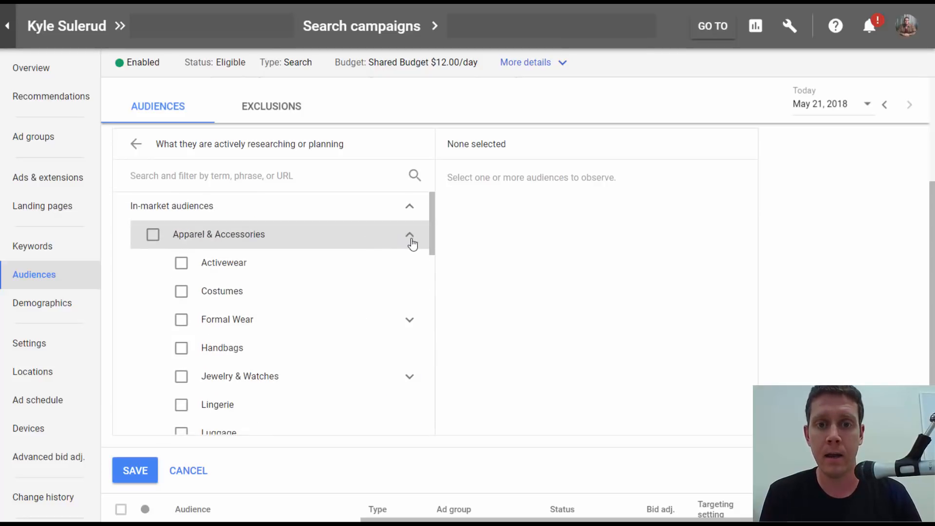
{"action": "left_click", "coordinate": [409, 234]}
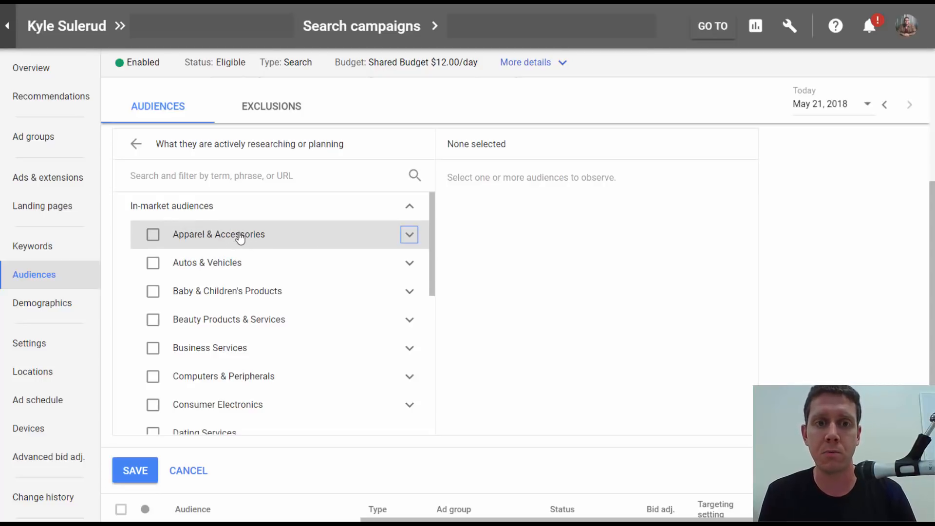
{"action": "mouse_move", "coordinate": [155, 246]}
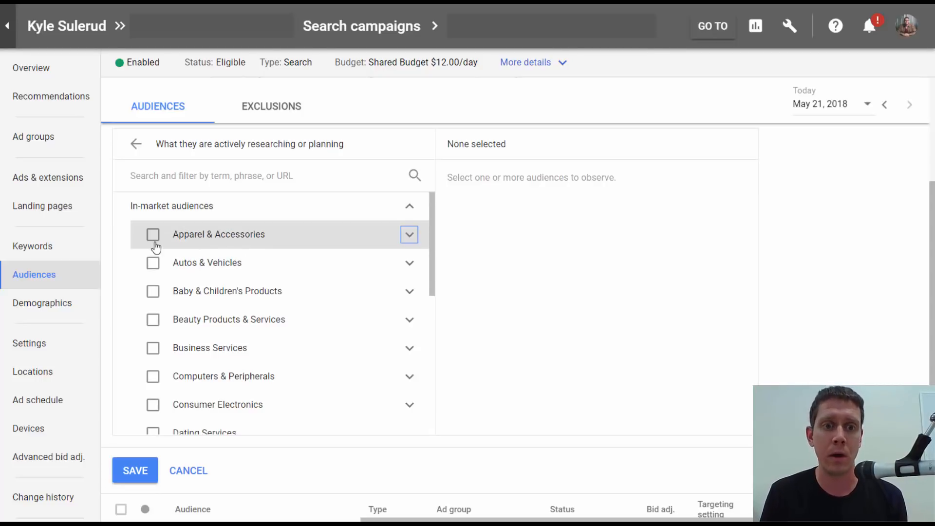
- Tick Apparel & Accessories, Autos & Vehicles, Education, Employment, Event Tickets and the following categories through Sports & Fitness
{"action": "left_click", "coordinate": [153, 234]}
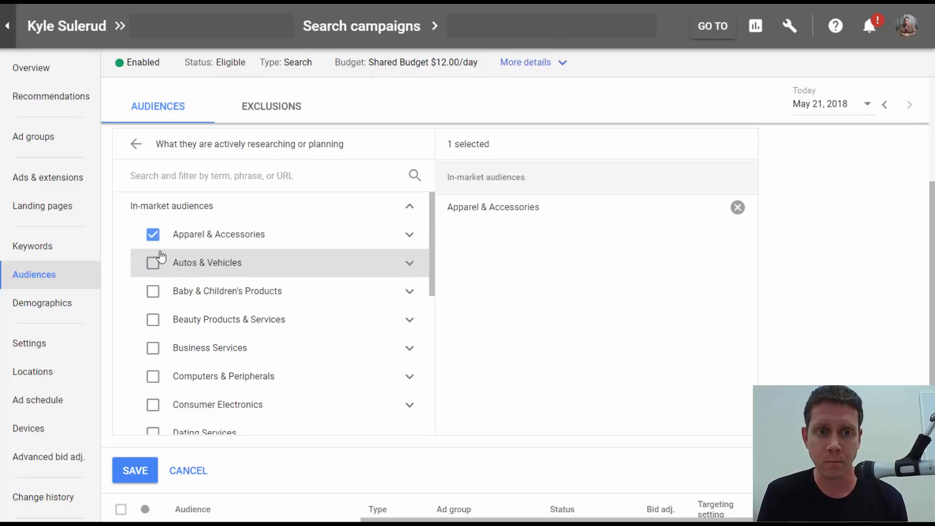
{"action": "left_click", "coordinate": [153, 262]}
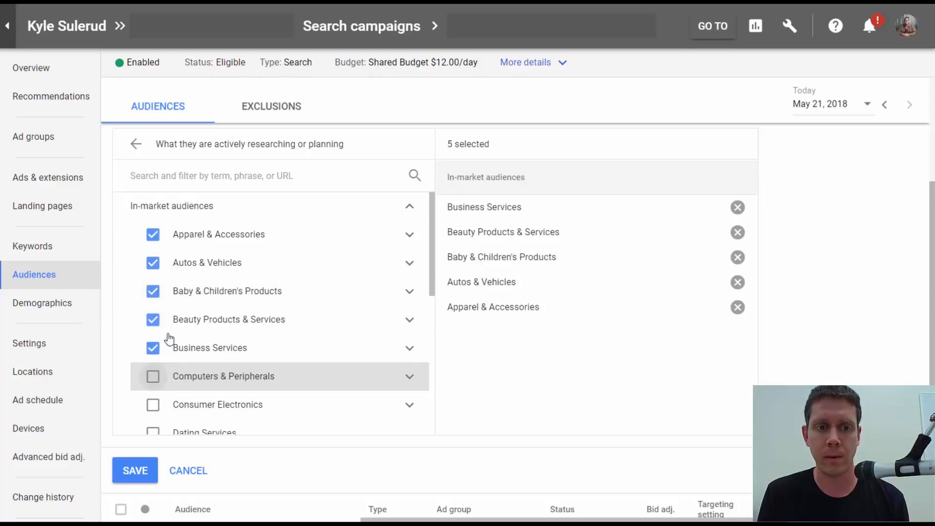
{"action": "left_click", "coordinate": [153, 376]}
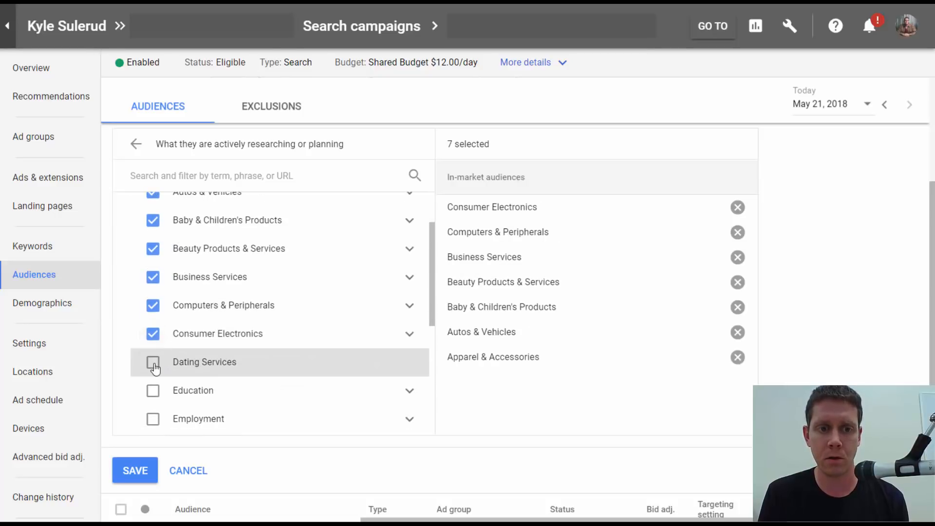
{"action": "left_click", "coordinate": [153, 363]}
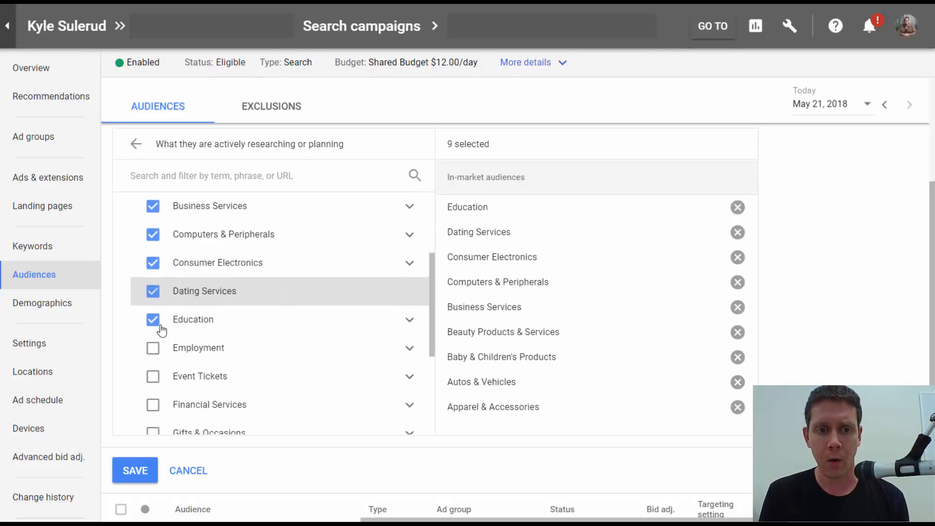
{"action": "left_click", "coordinate": [153, 348]}
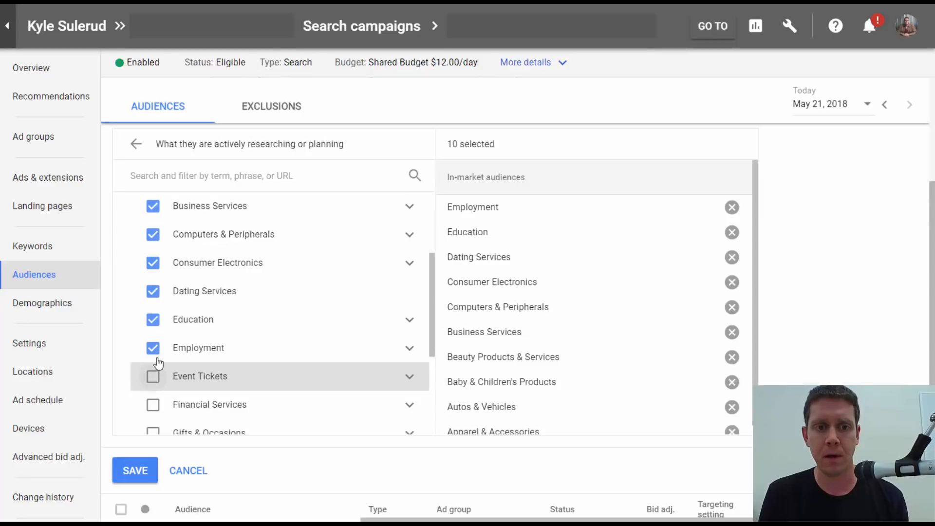
{"action": "left_click", "coordinate": [153, 376]}
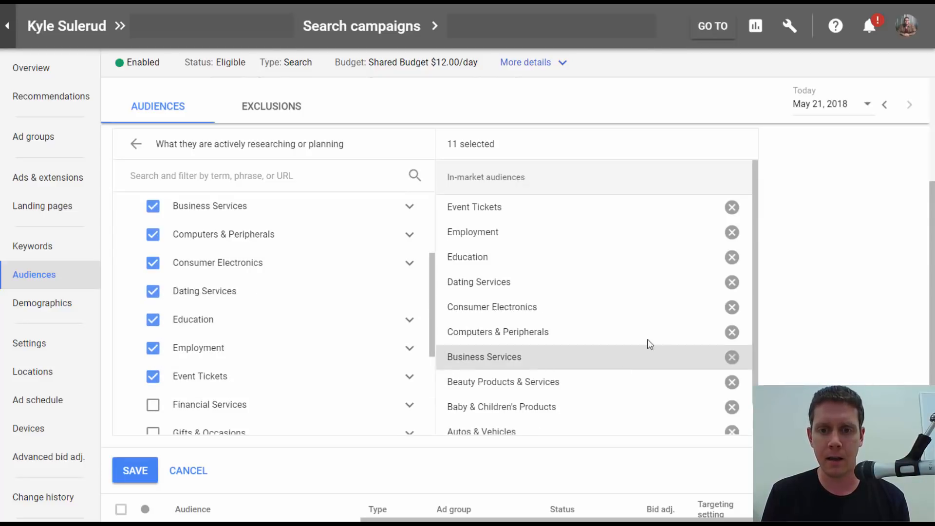
{"action": "mouse_move", "coordinate": [803, 374]}
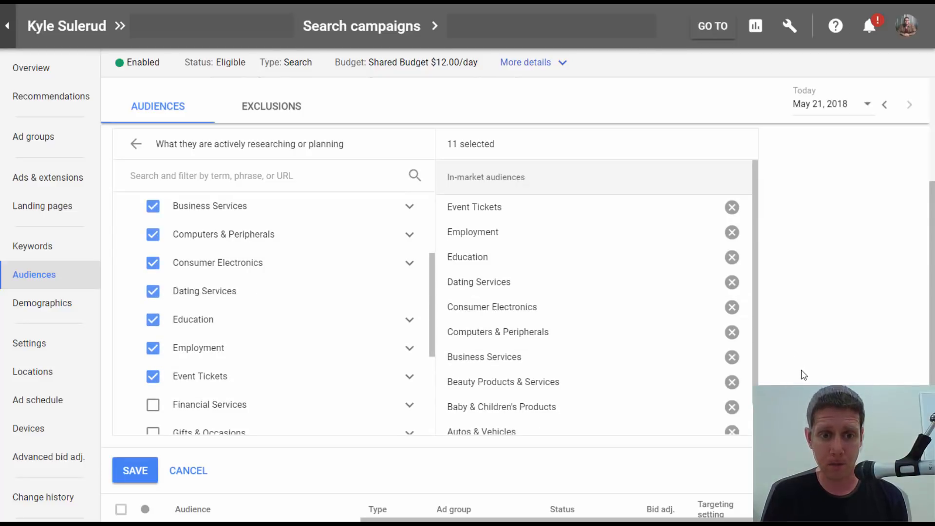
{"action": "left_click", "coordinate": [153, 404]}
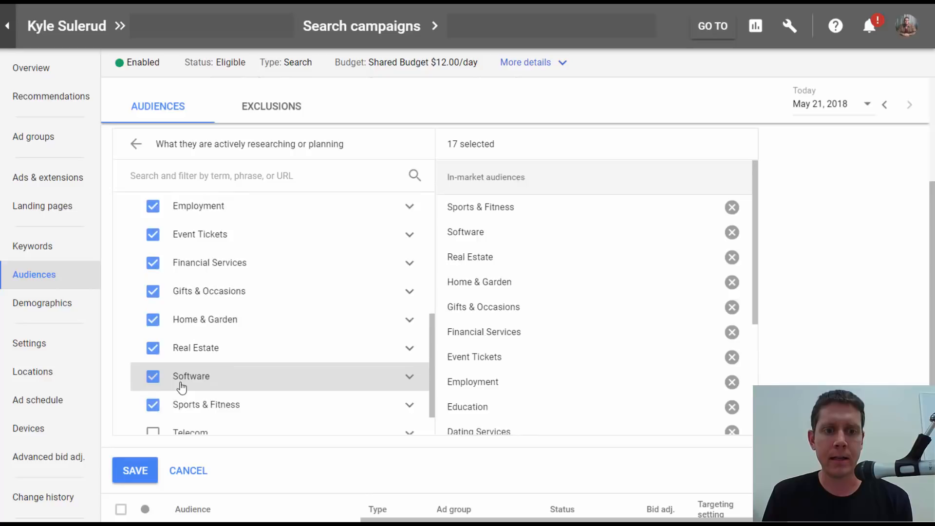
- Tick Telecom and Travel and expand the Home & Garden subcategories
{"action": "scroll", "scroll_direction": "down", "scroll_amount": 3}
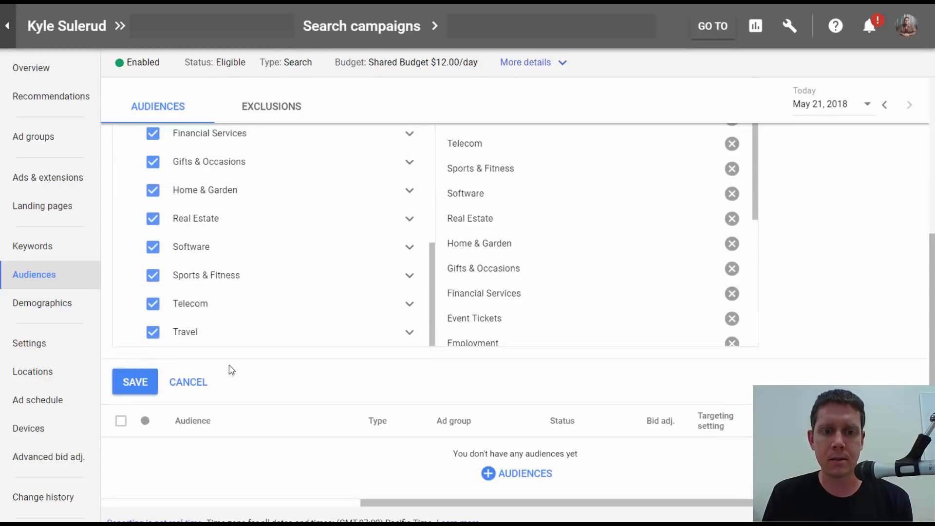
{"action": "scroll", "scroll_direction": "up", "scroll_amount": 3}
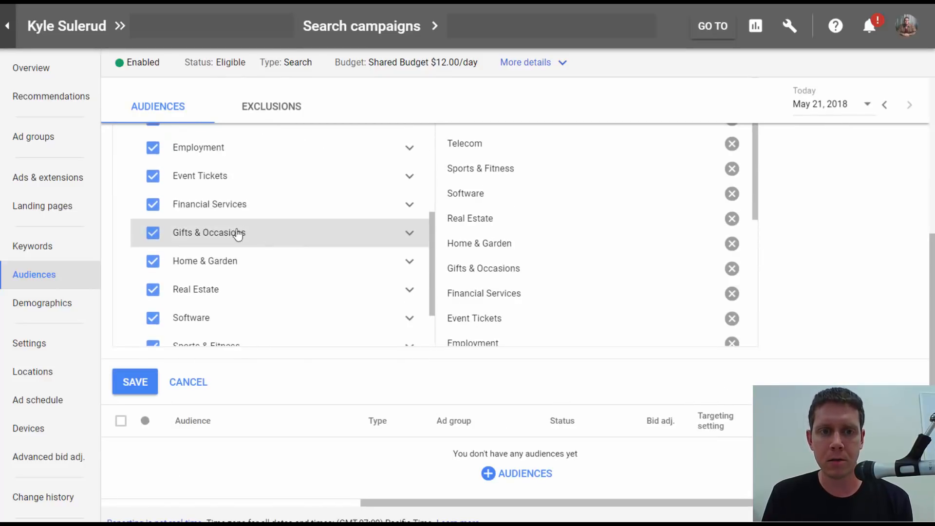
{"action": "left_click", "coordinate": [409, 261]}
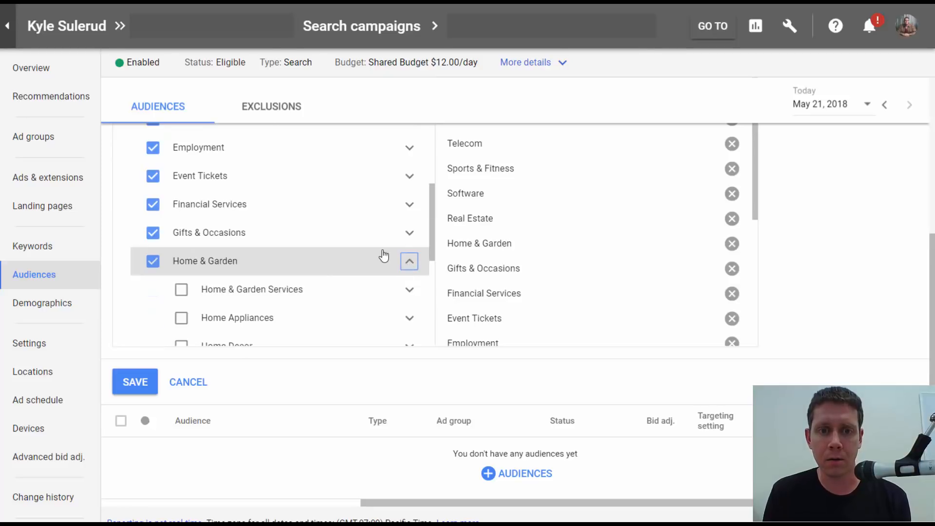
{"action": "scroll", "scroll_direction": "down", "scroll_amount": 3}
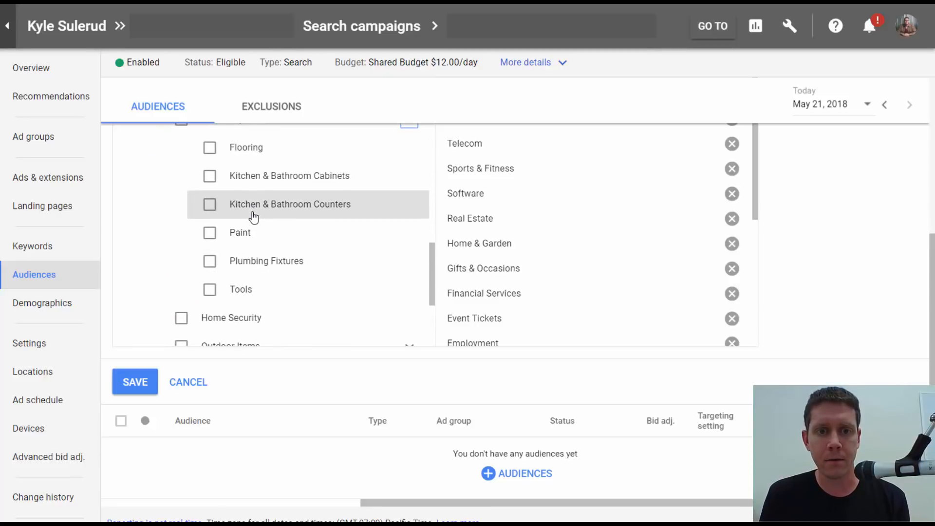
{"action": "scroll", "scroll_direction": "up", "scroll_amount": 3}
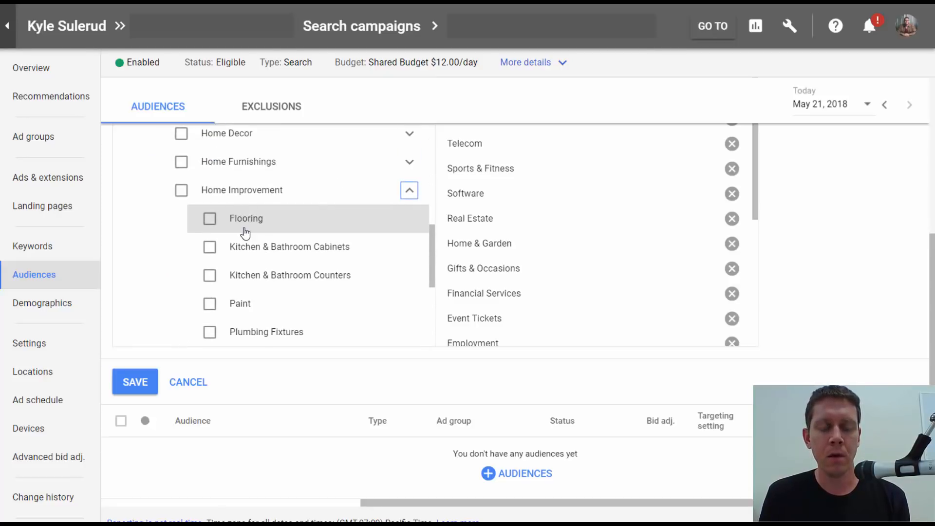
{"action": "scroll", "scroll_direction": "up", "scroll_amount": 3}
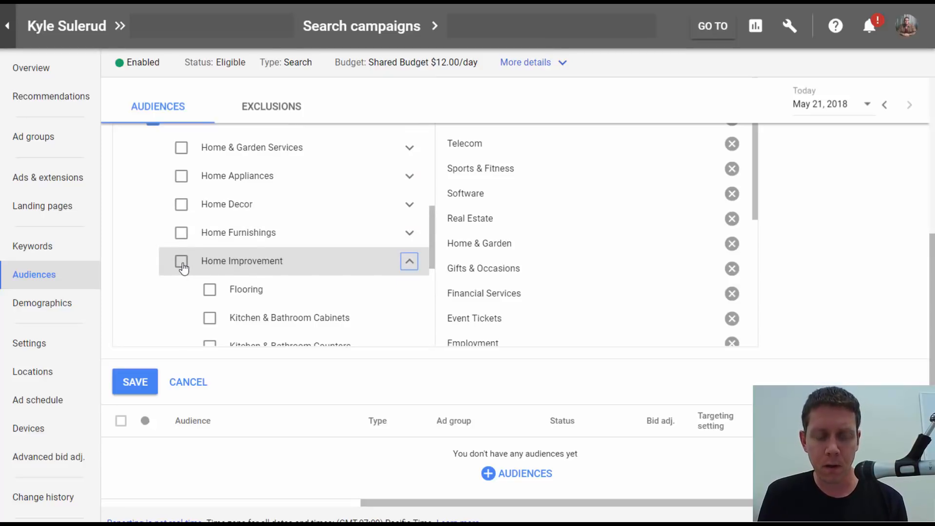
- Tick Home Improvement with its items Flooring through Paint and Tools, plus Home Security and Outdoor Items
{"action": "left_click", "coordinate": [181, 261]}
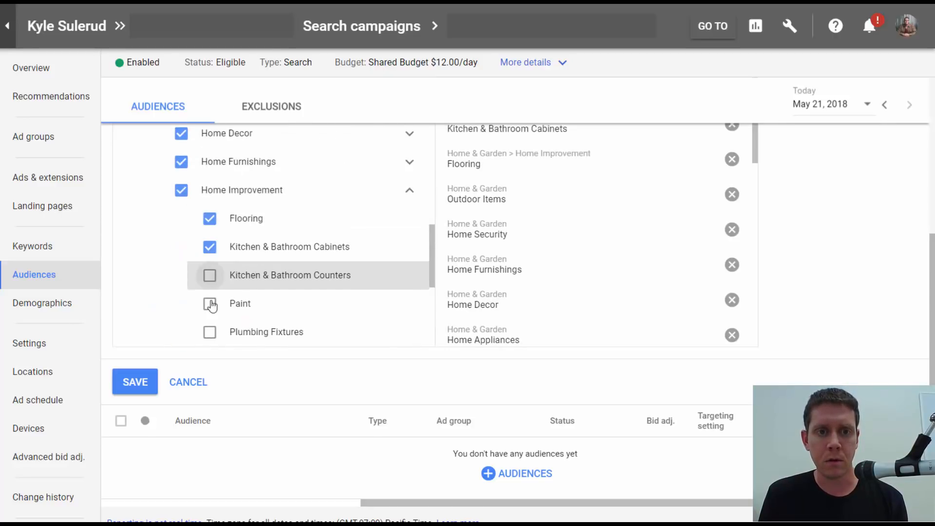
{"action": "left_click", "coordinate": [209, 303]}
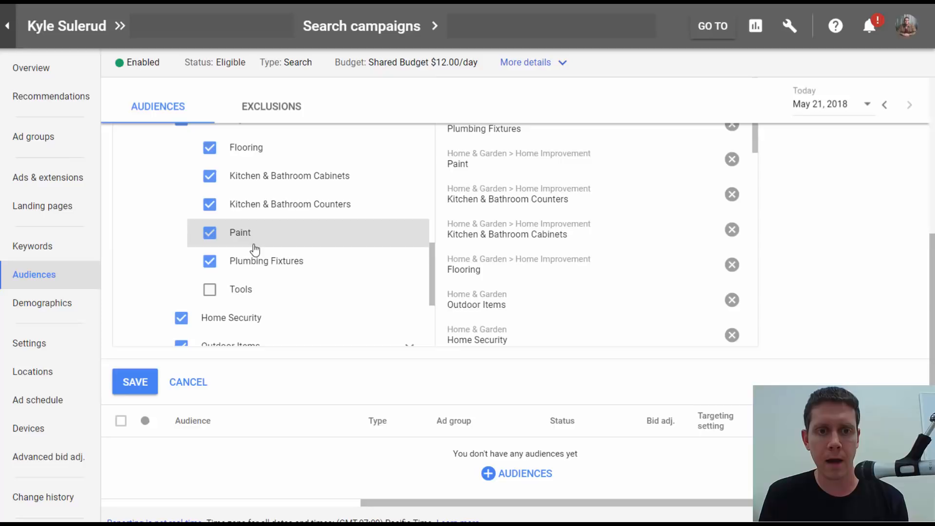
{"action": "left_click", "coordinate": [210, 289]}
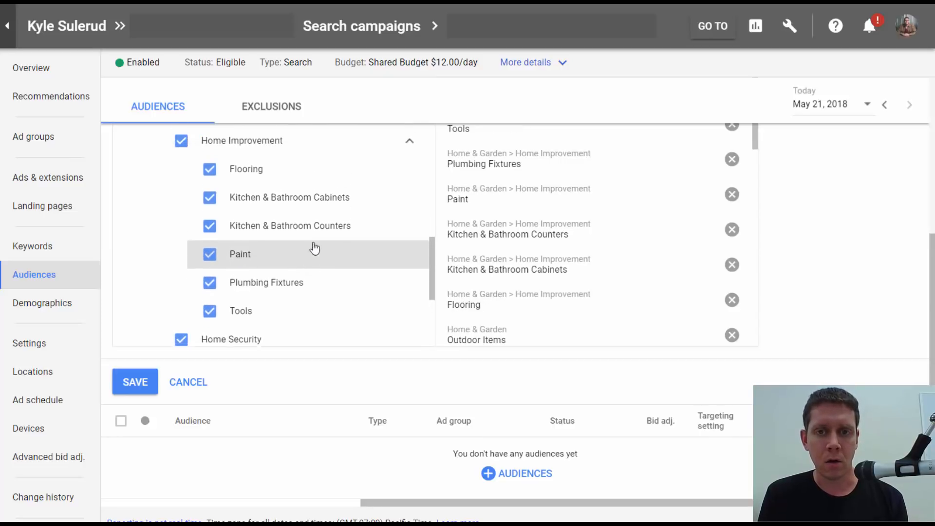
{"action": "scroll", "scroll_direction": "down", "scroll_amount": 3}
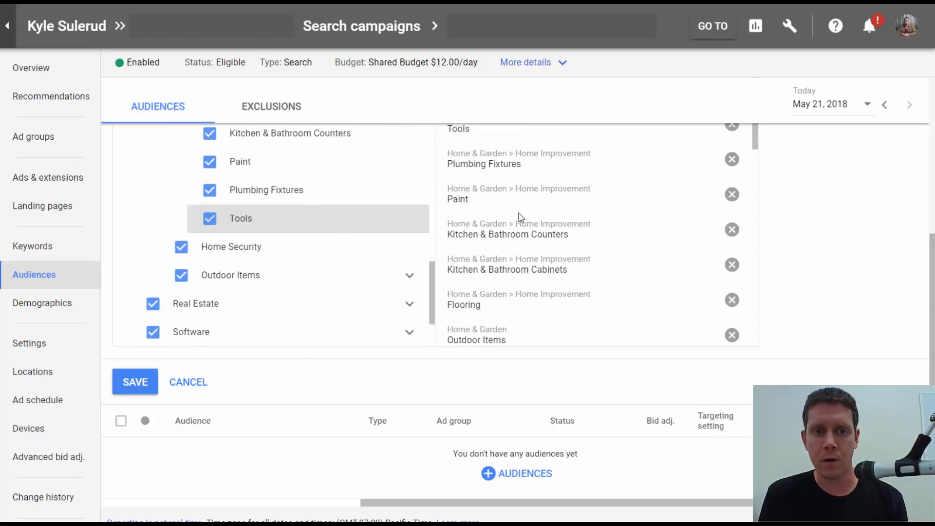
{"action": "scroll", "scroll_direction": "down", "scroll_amount": 3}
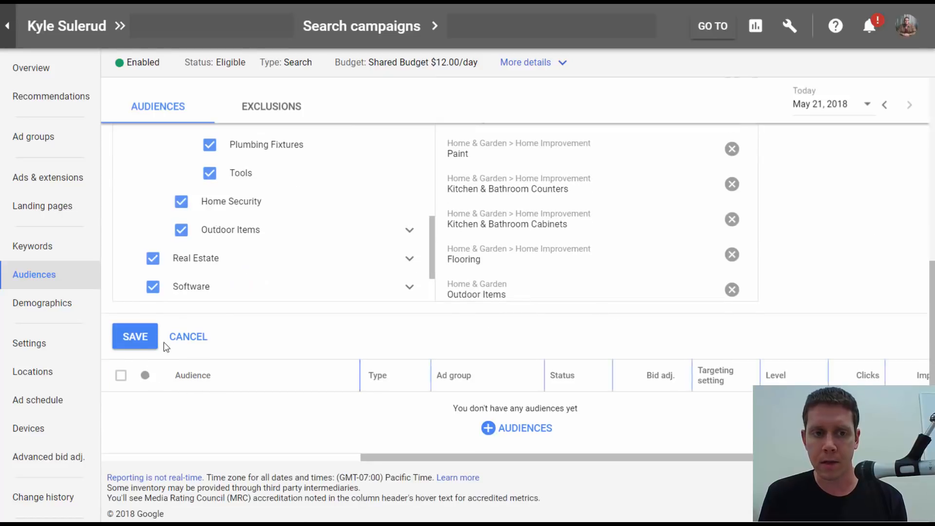
{"action": "left_click", "coordinate": [134, 336]}
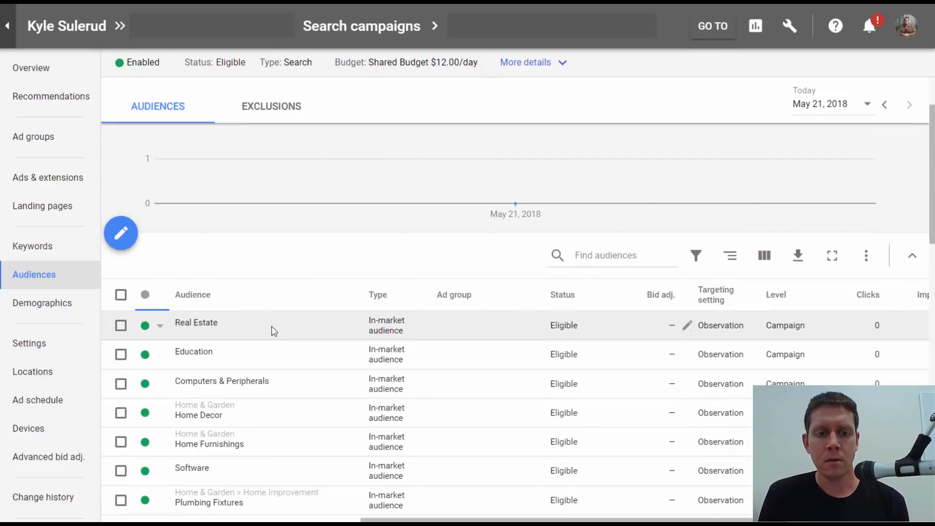
{"action": "scroll", "scroll_direction": "down", "scroll_amount": 3}
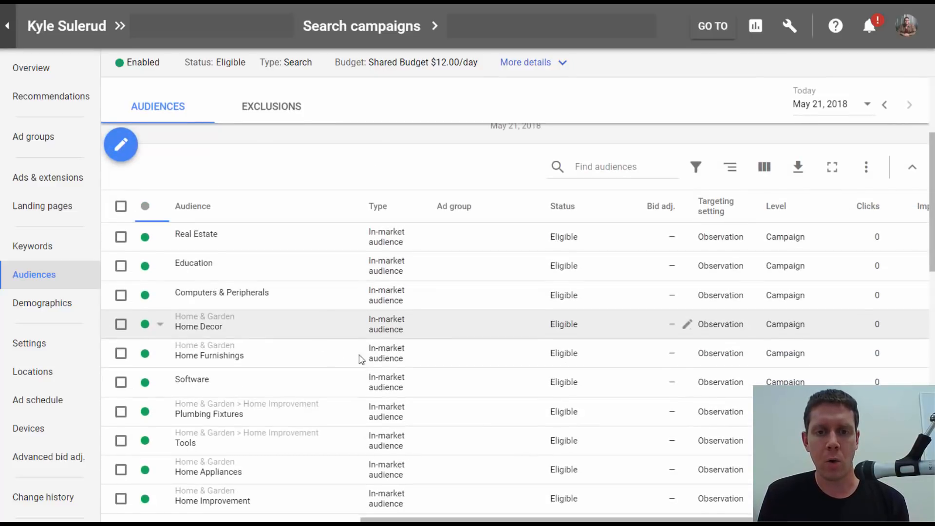
{"action": "scroll", "scroll_direction": "down", "scroll_amount": 3}
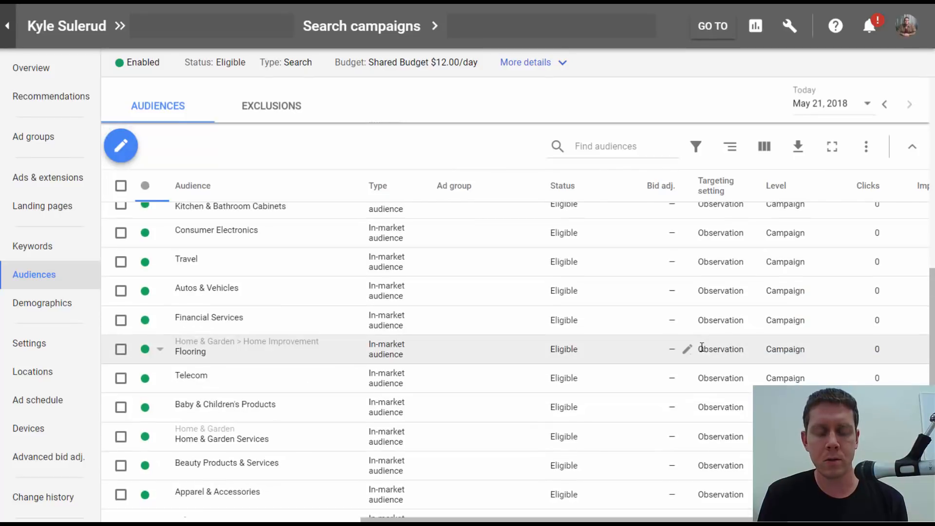
{"action": "scroll", "scroll_direction": "up", "scroll_amount": 3}
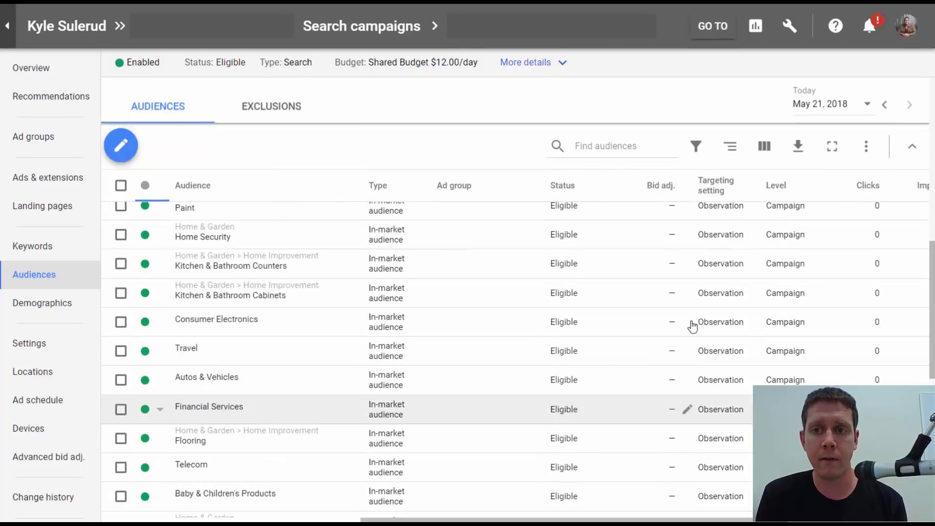
{"action": "scroll", "scroll_direction": "up", "scroll_amount": 3}
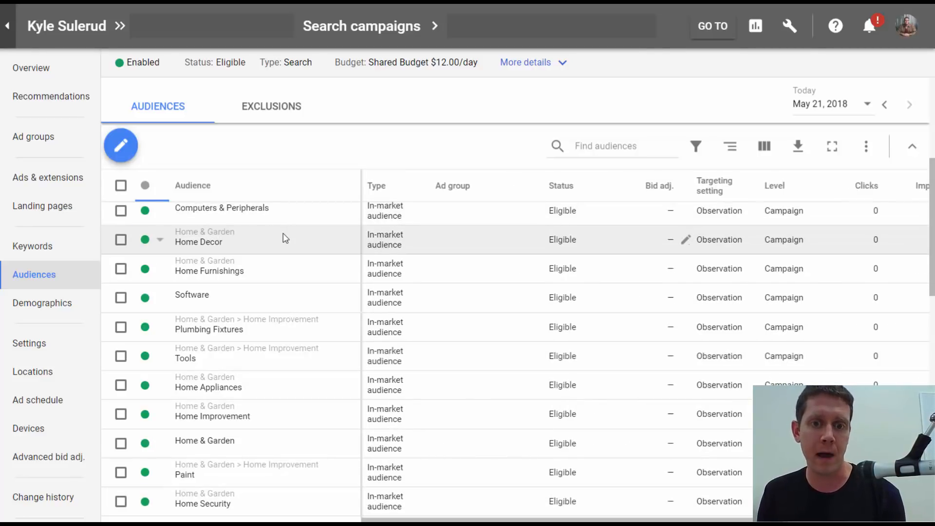
{"action": "scroll", "scroll_direction": "up", "scroll_amount": 3}
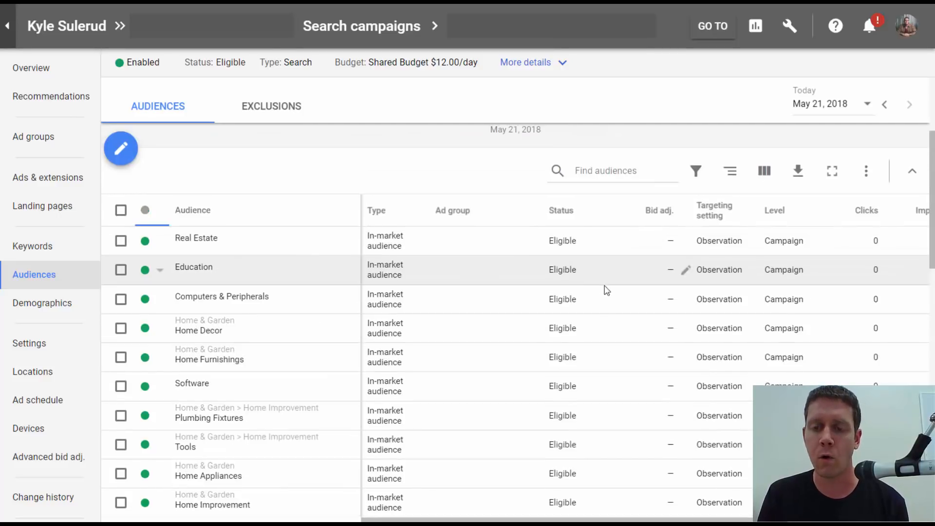
{"action": "mouse_move", "coordinate": [686, 240]}
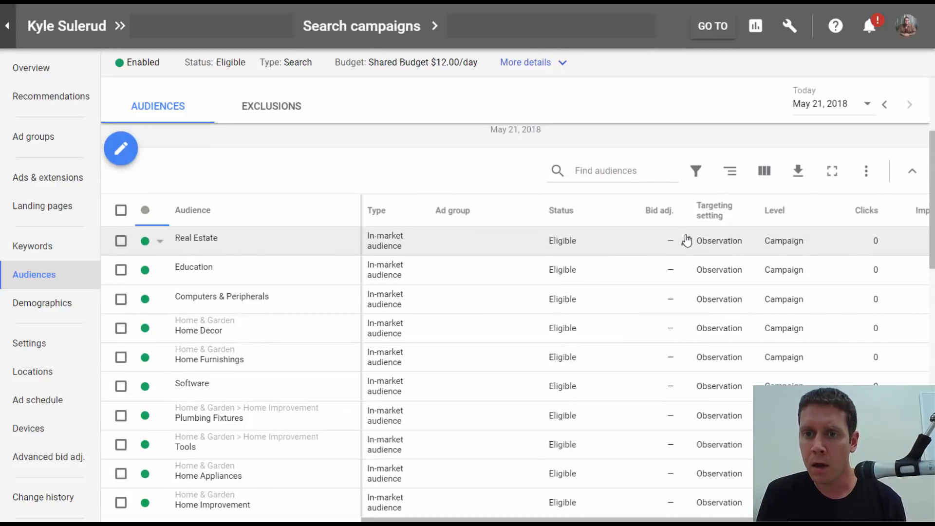
{"action": "mouse_move", "coordinate": [684, 244]}
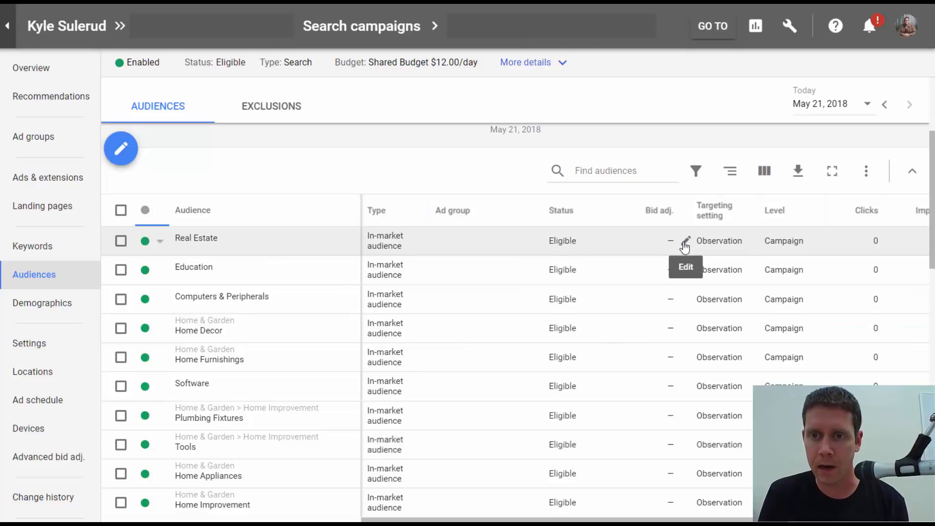
{"action": "left_click", "coordinate": [684, 241]}
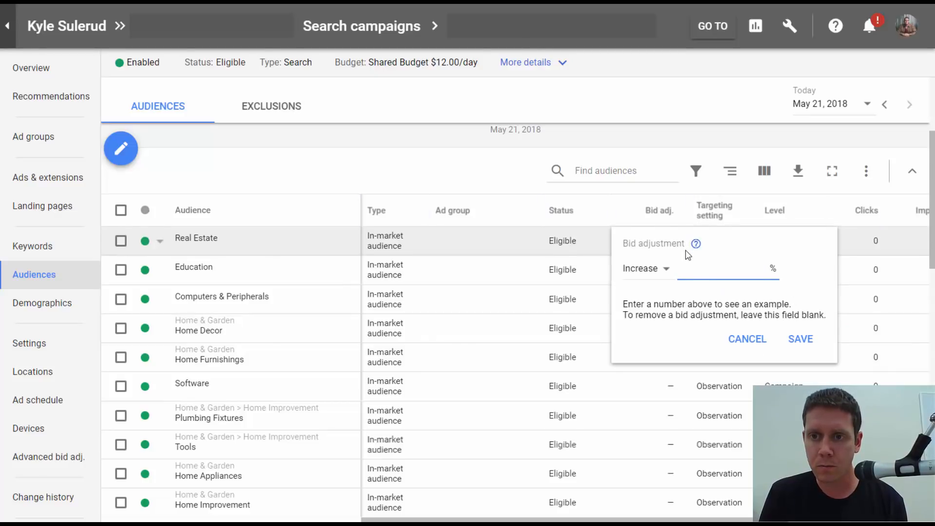
{"action": "mouse_move", "coordinate": [361, 174]}
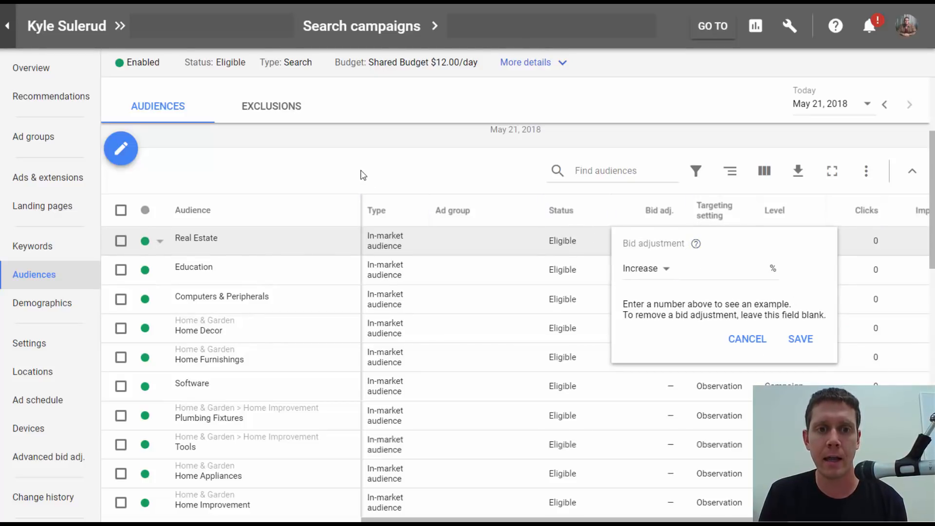
{"action": "left_click", "coordinate": [746, 338]}
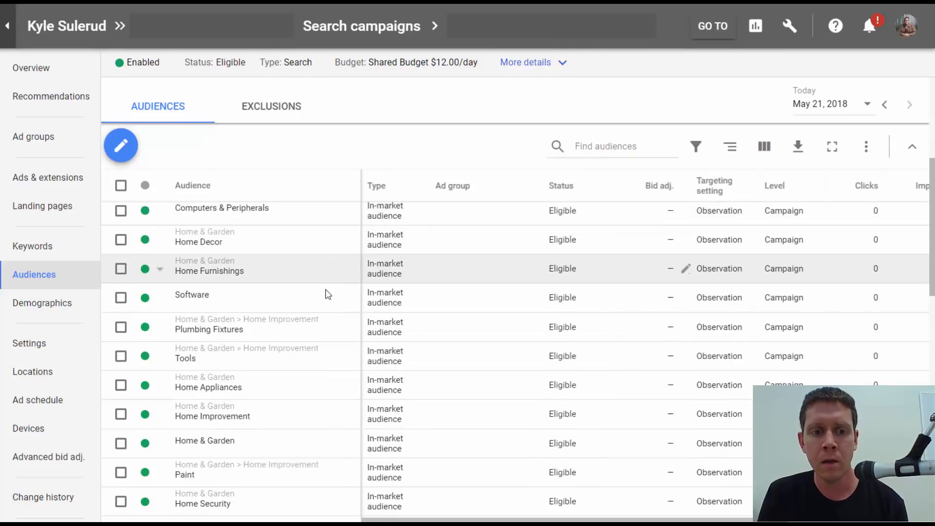
{"action": "scroll", "scroll_direction": "down", "scroll_amount": 3}
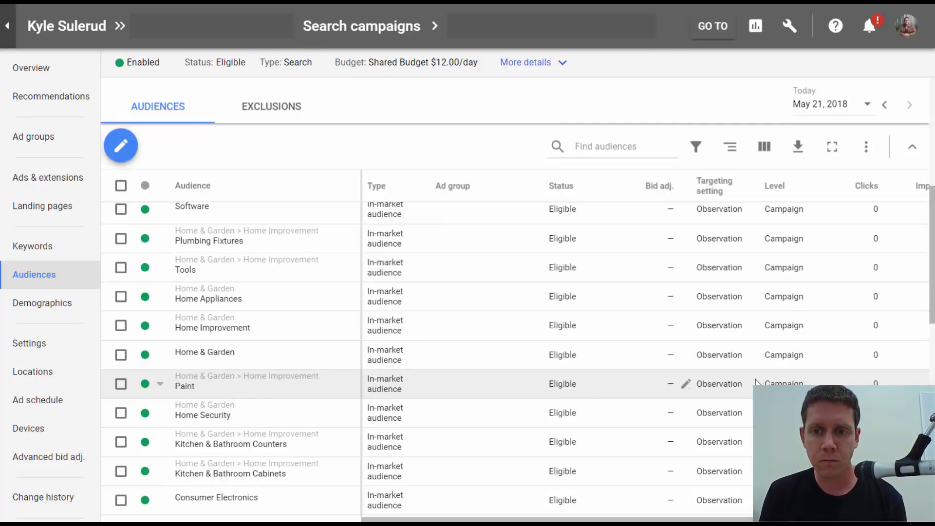
{"action": "mouse_move", "coordinate": [176, 389]}
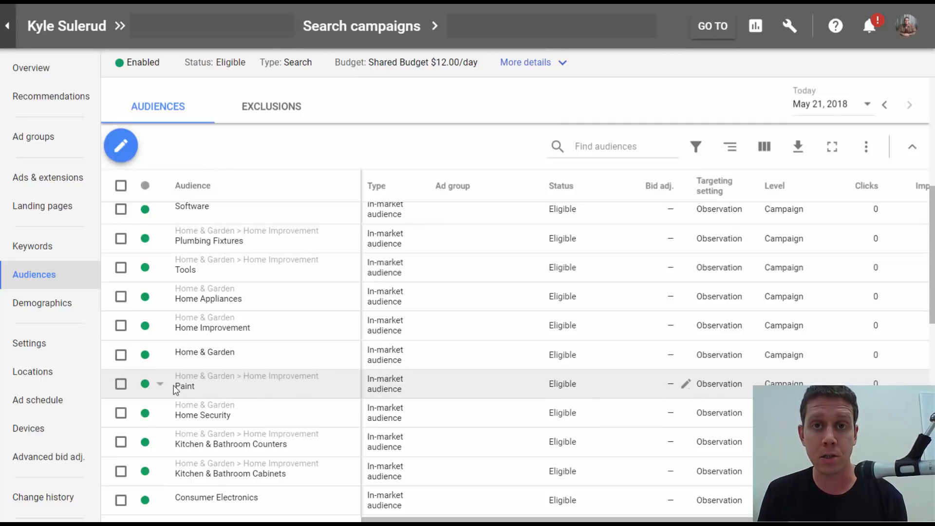
{"action": "mouse_move", "coordinate": [638, 386]}
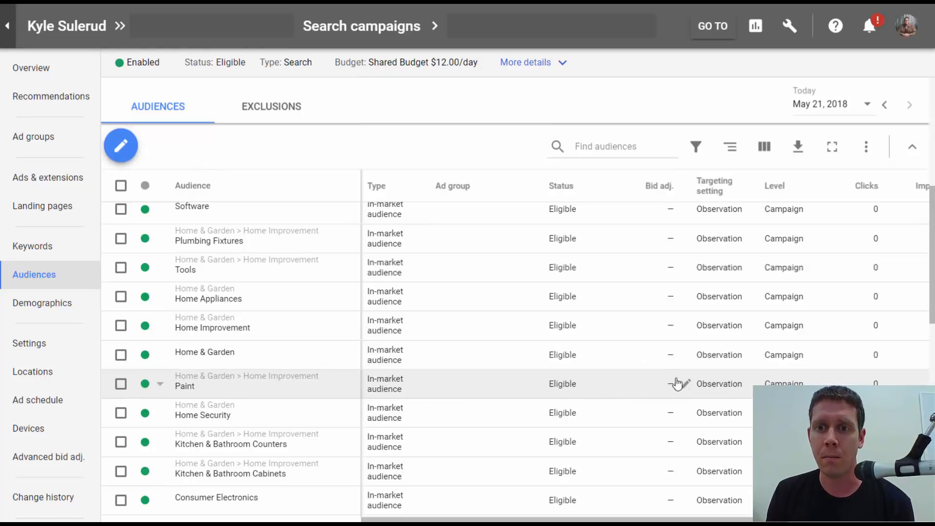
{"action": "left_click", "coordinate": [679, 383]}
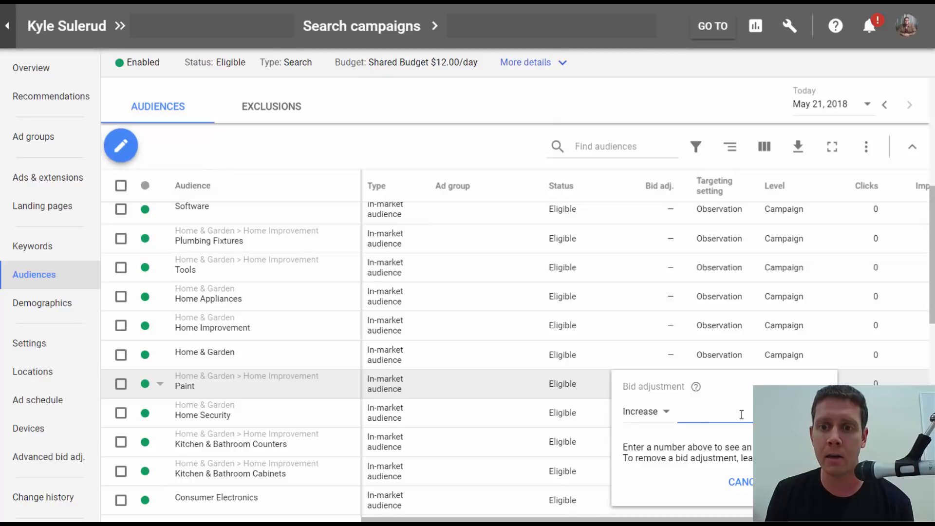
{"action": "mouse_move", "coordinate": [176, 377]}
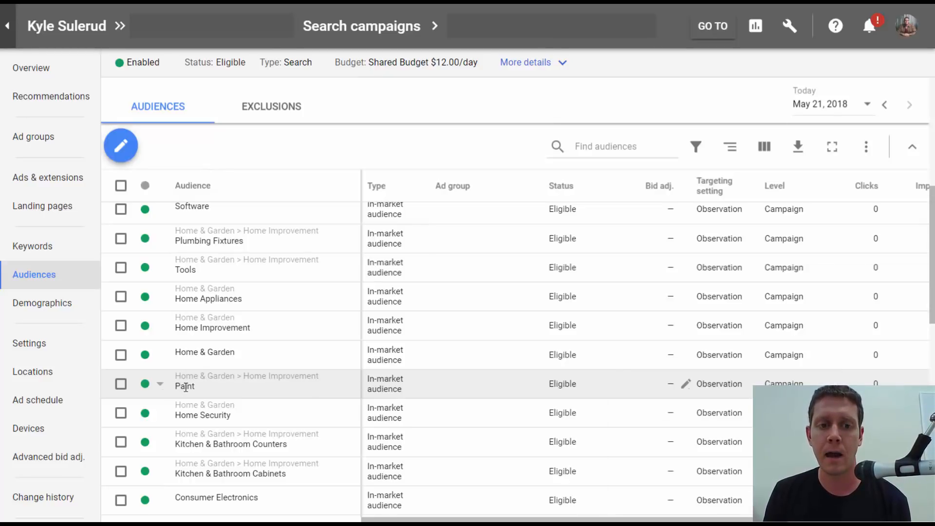
{"action": "mouse_move", "coordinate": [227, 374]}
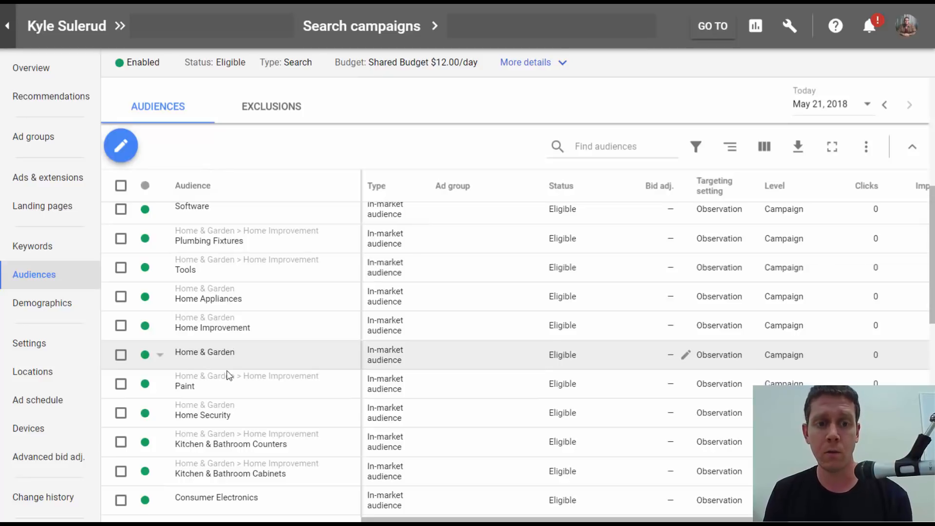
{"action": "mouse_move", "coordinate": [123, 396]}
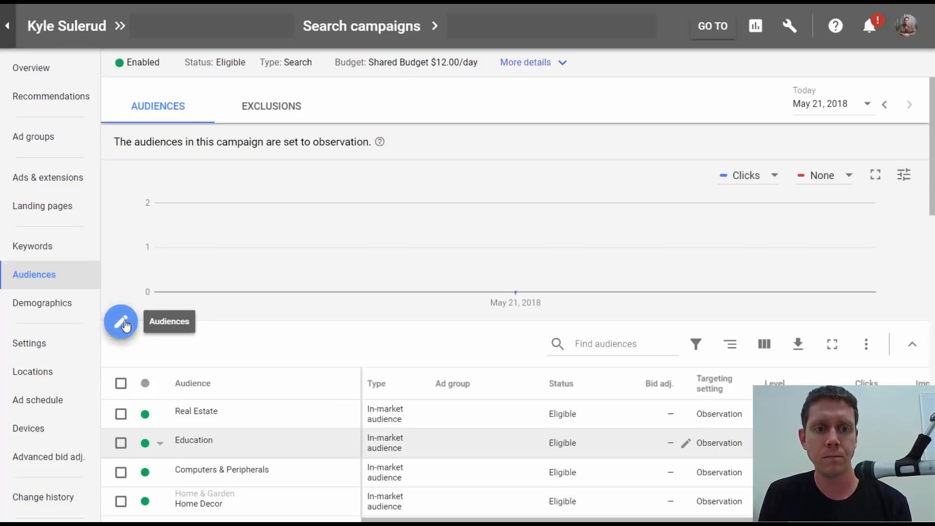
- Reopen the audience editor and switch the 32 in-market audiences from Observation to Targeting
{"action": "left_click", "coordinate": [121, 323]}
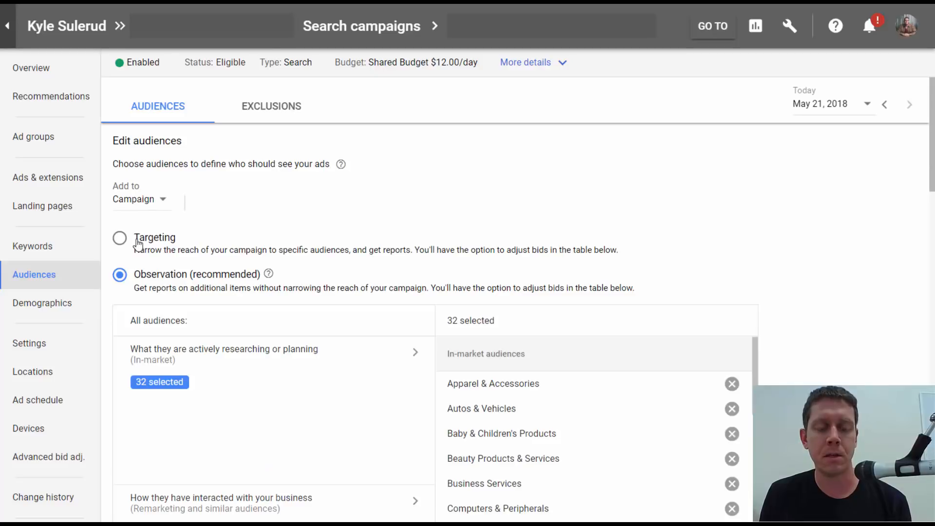
{"action": "mouse_move", "coordinate": [152, 248]}
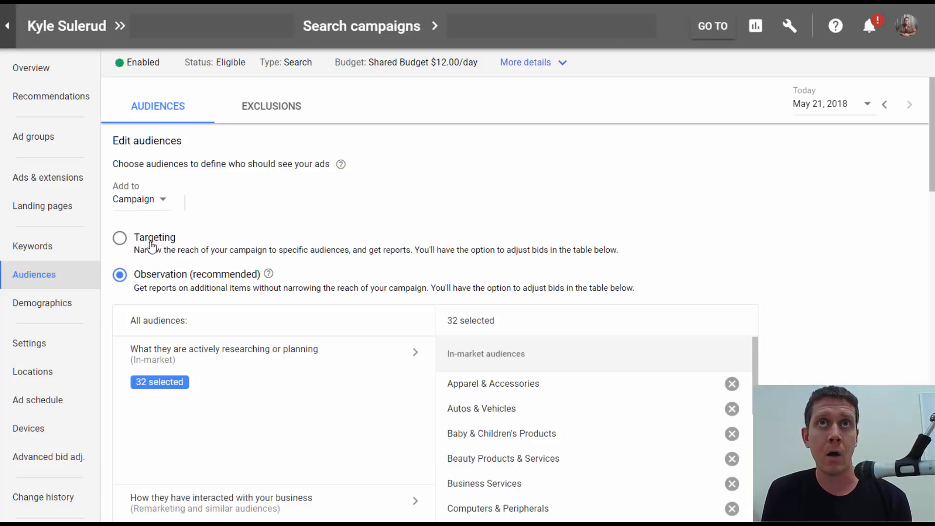
{"action": "mouse_move", "coordinate": [170, 225]}
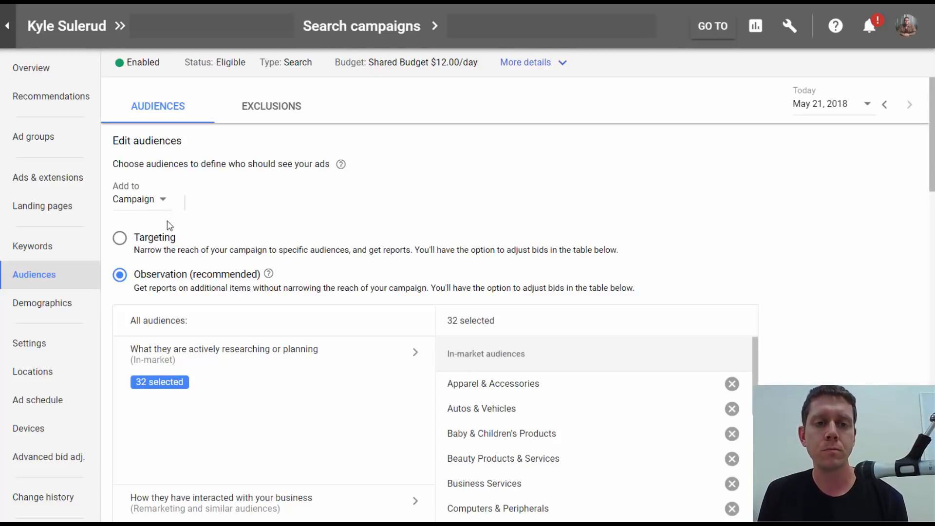
{"action": "mouse_move", "coordinate": [119, 240]}
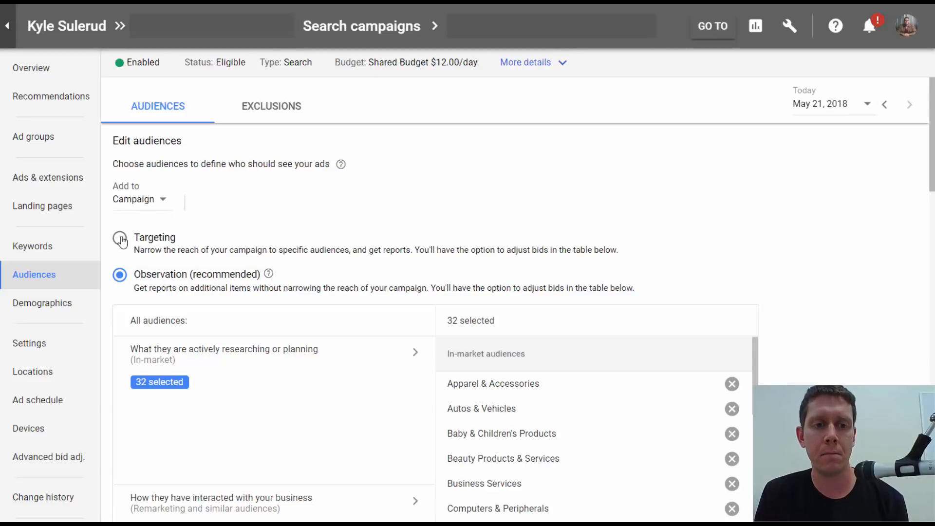
{"action": "left_click", "coordinate": [119, 236]}
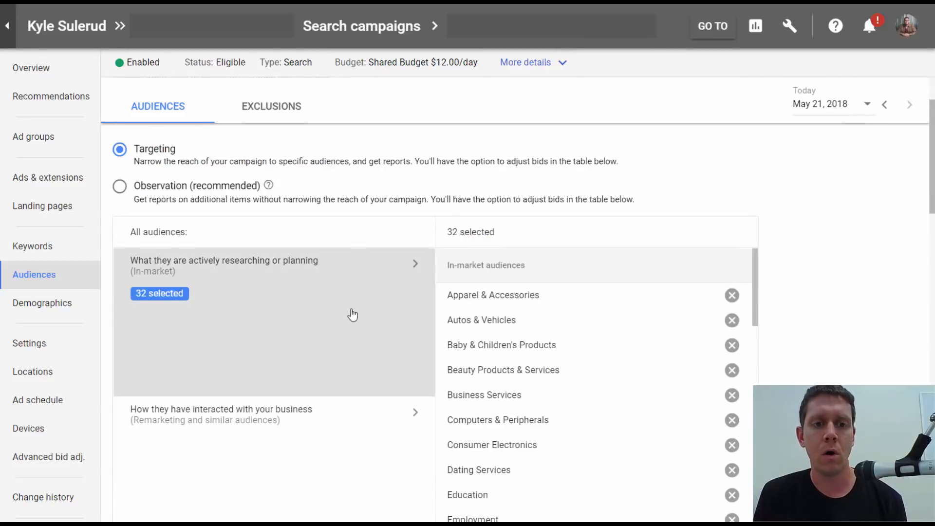
{"action": "scroll", "scroll_direction": "down", "scroll_amount": 3}
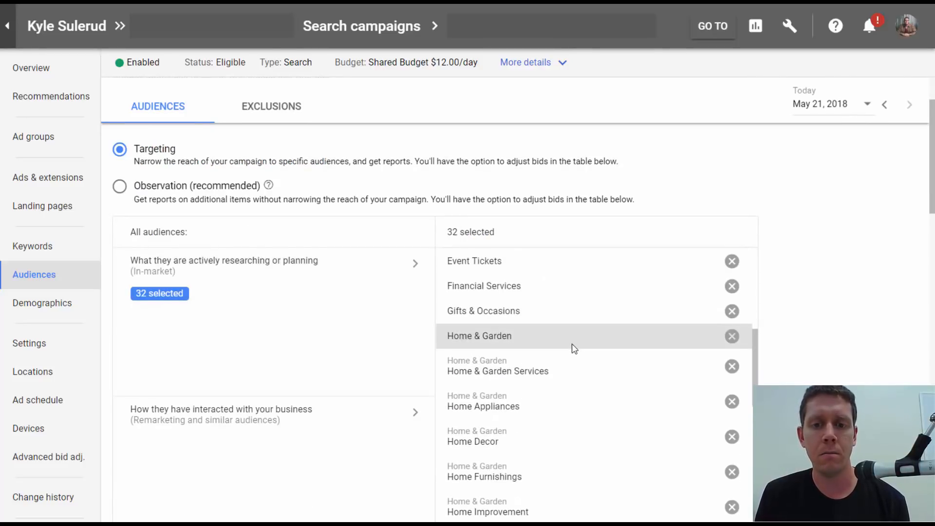
{"action": "mouse_move", "coordinate": [367, 303]}
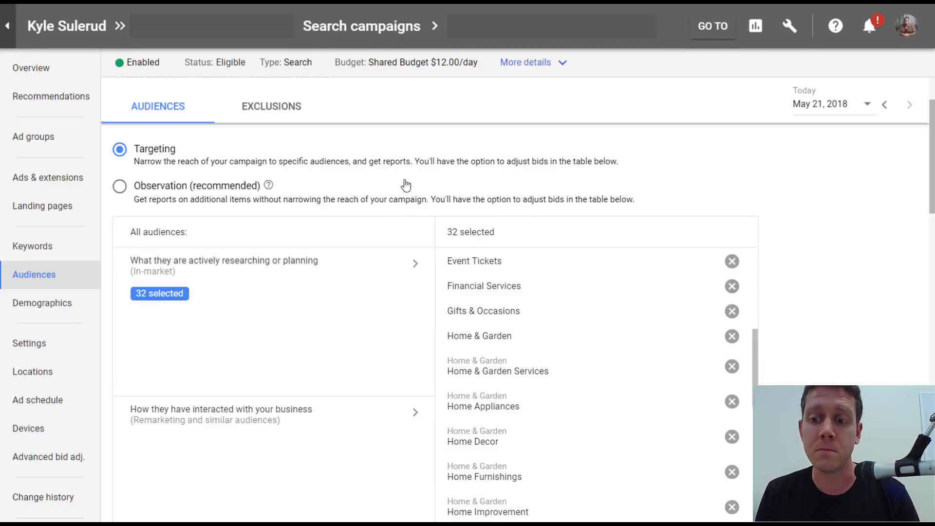
{"action": "mouse_move", "coordinate": [354, 191]}
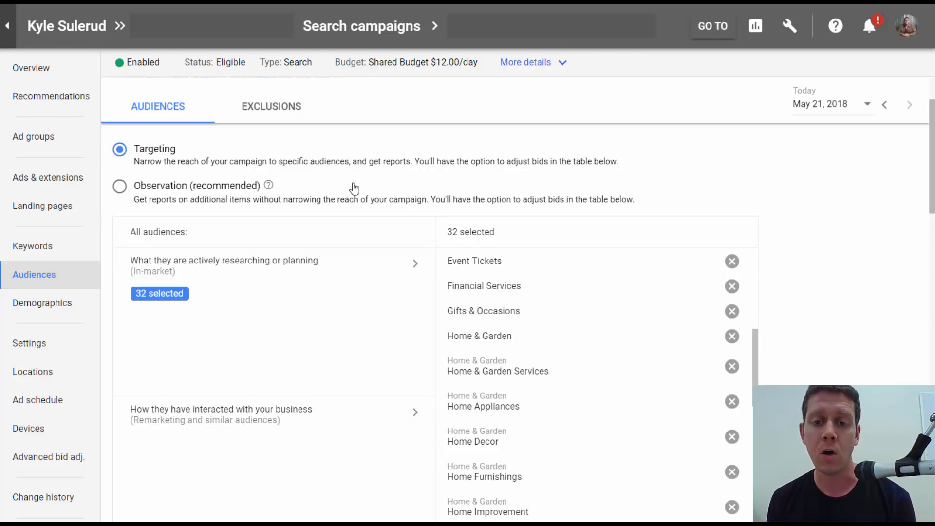
{"action": "mouse_move", "coordinate": [363, 186]}
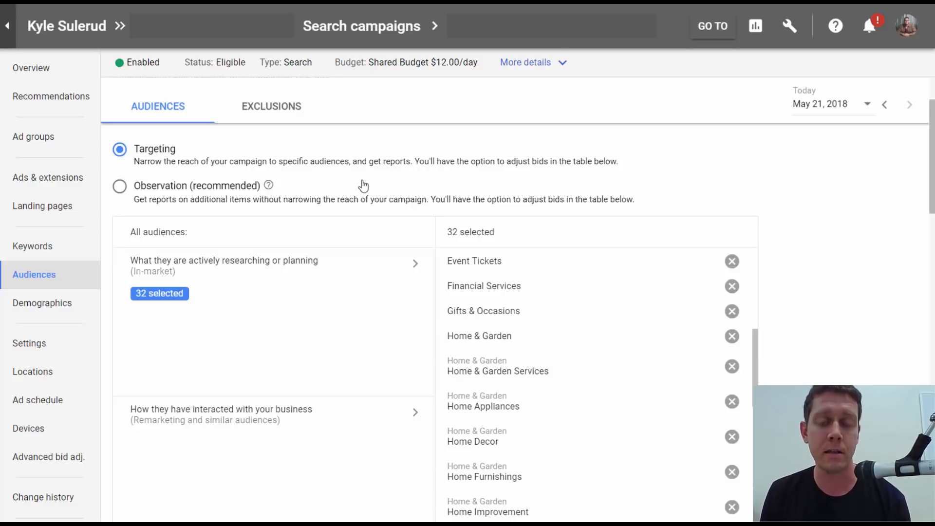
{"action": "mouse_move", "coordinate": [415, 181]}
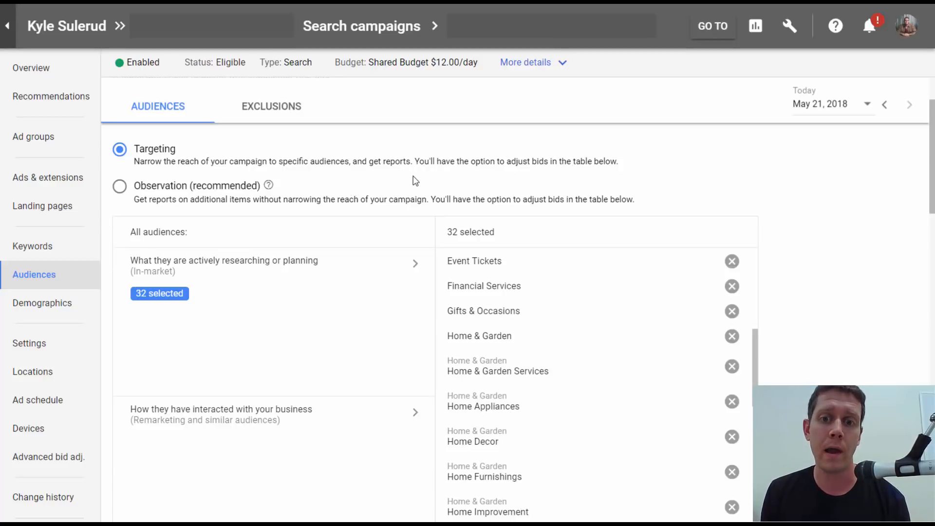
{"action": "scroll", "scroll_direction": "down", "scroll_amount": 3}
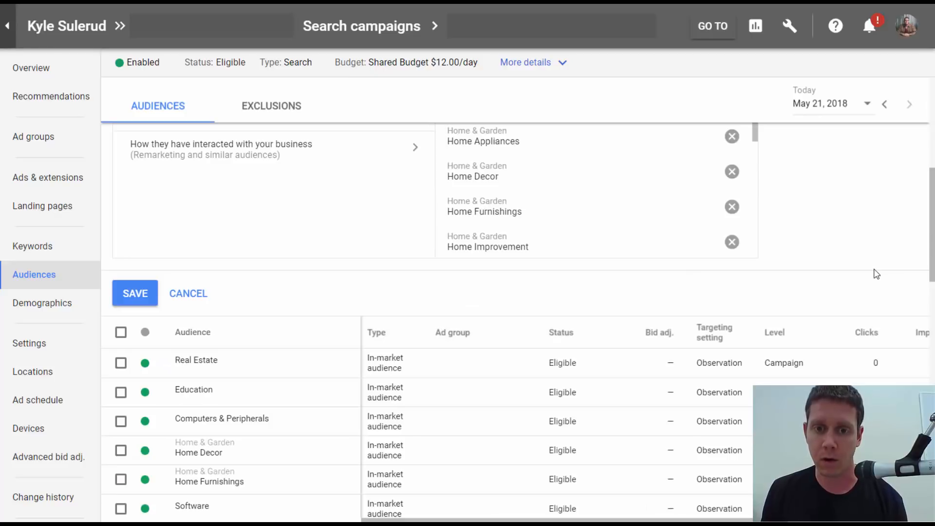
{"action": "scroll", "scroll_direction": "down", "scroll_amount": 3}
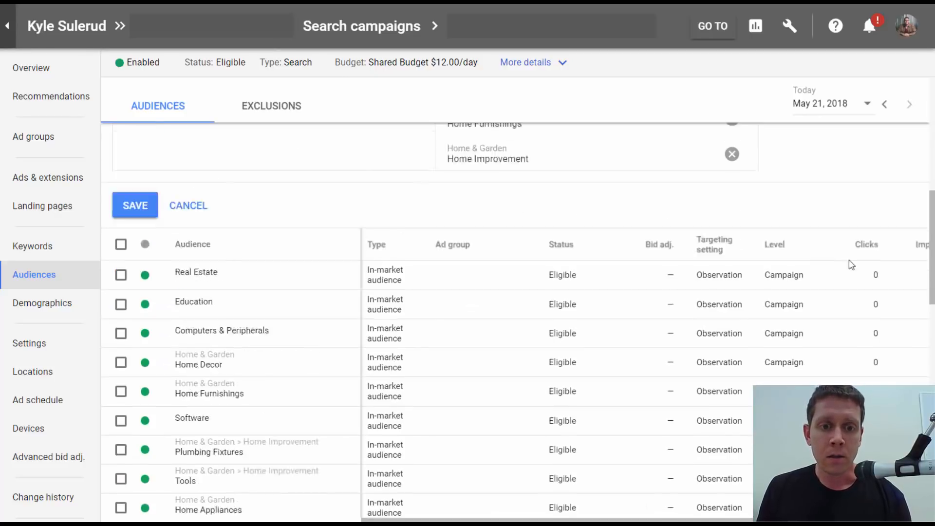
{"action": "left_click", "coordinate": [134, 205]}
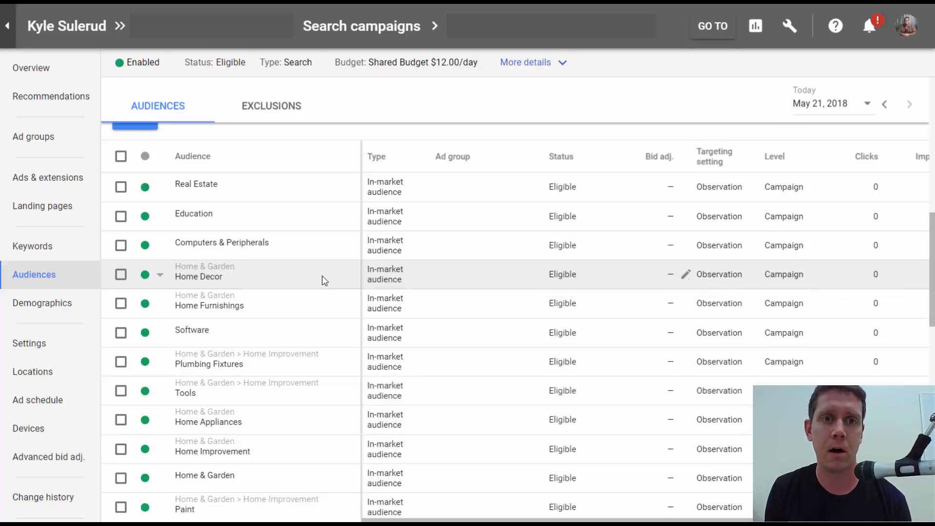
{"action": "mouse_move", "coordinate": [309, 232]}
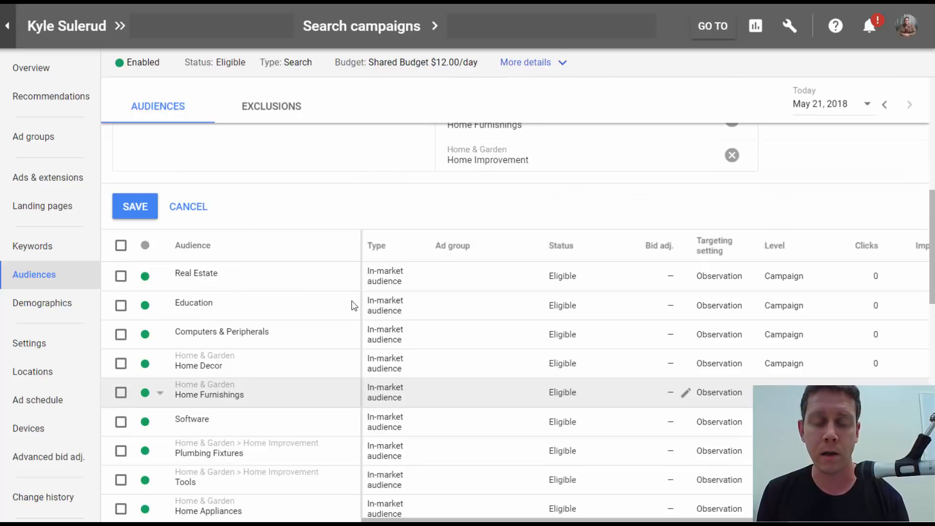
{"action": "mouse_move", "coordinate": [333, 276]}
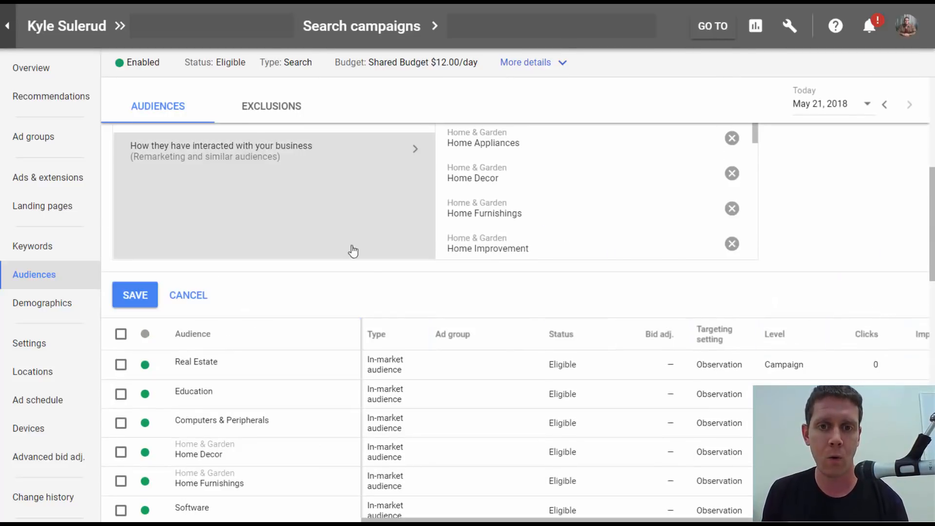
{"action": "mouse_move", "coordinate": [392, 282]}
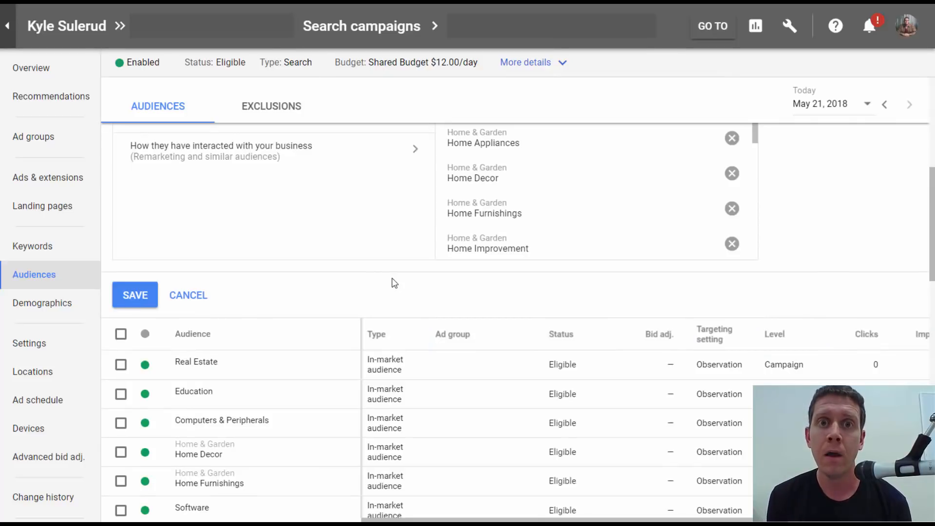